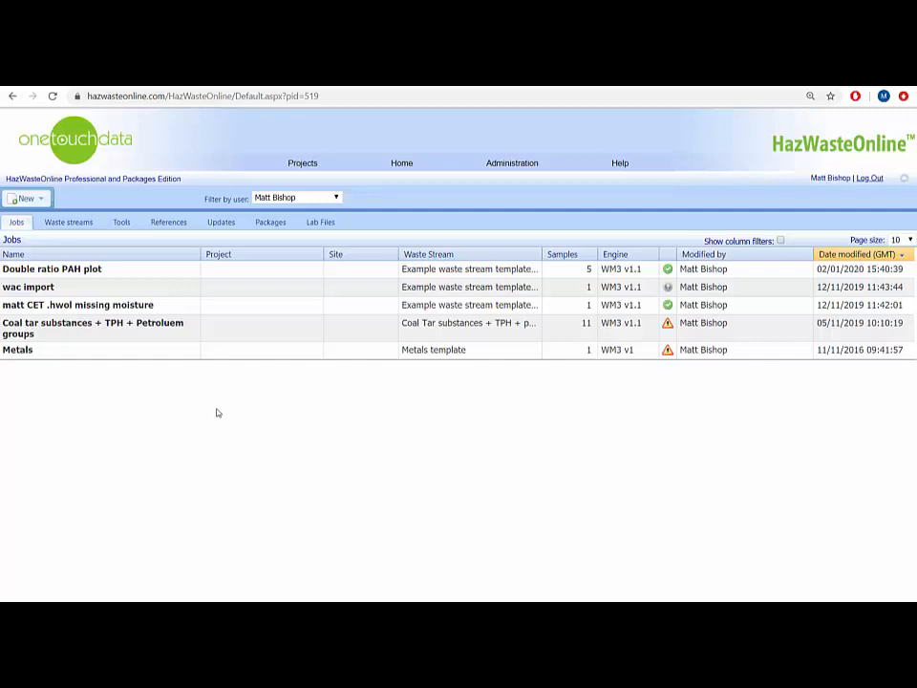
Create a new job from the 'Example waste stream template for contaminated soils - WM3 v1.1'.
click(27, 197)
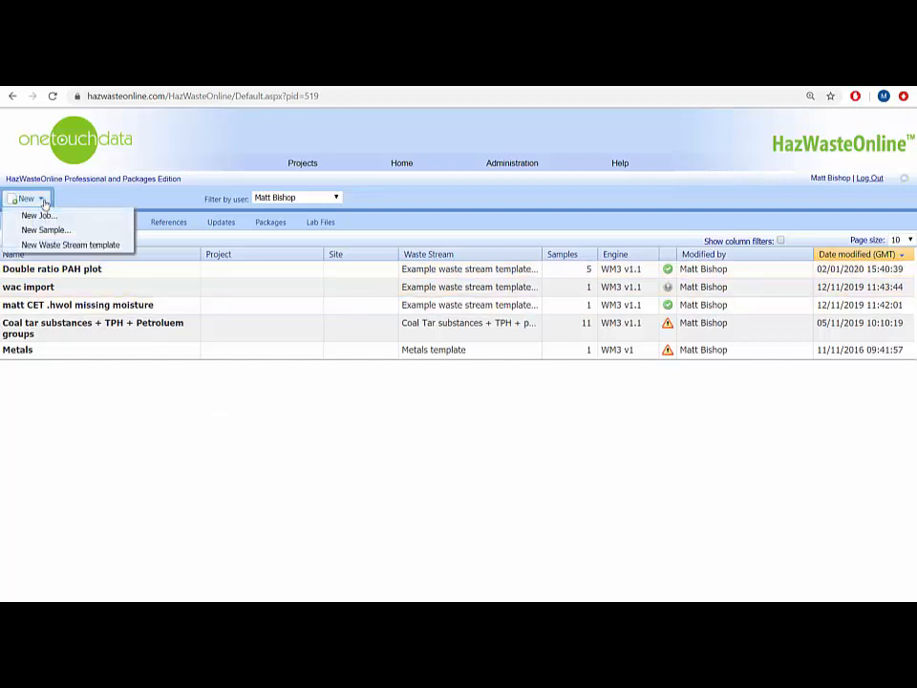
mouse_move(38, 214)
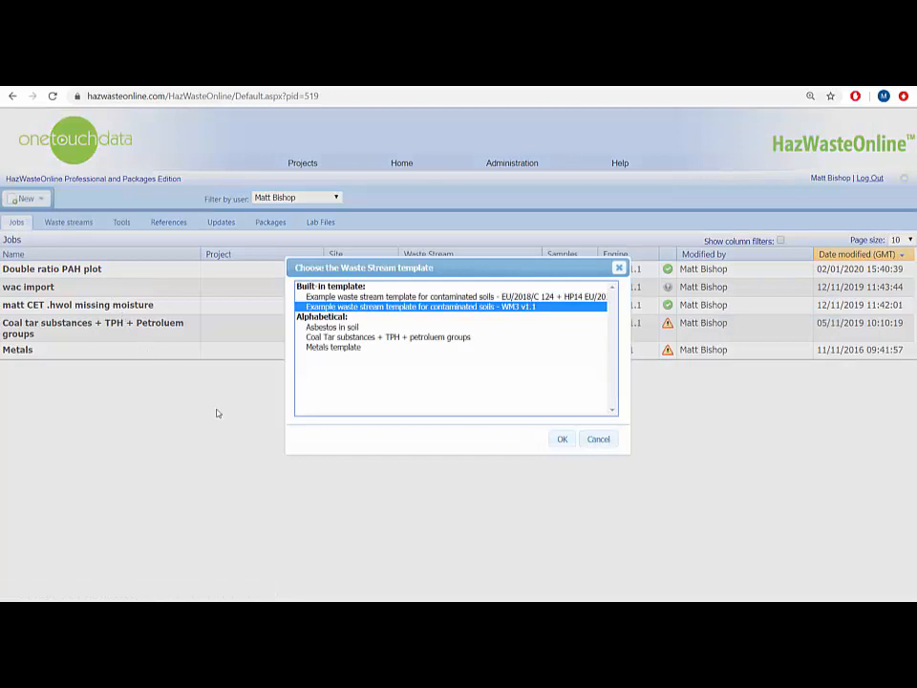
mouse_move(218, 409)
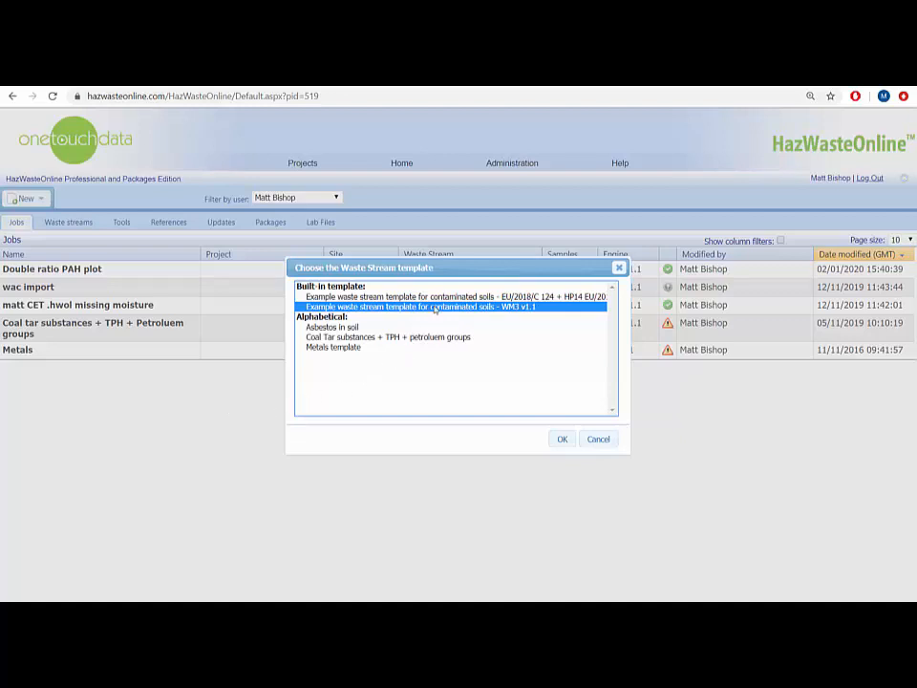
click(562, 437)
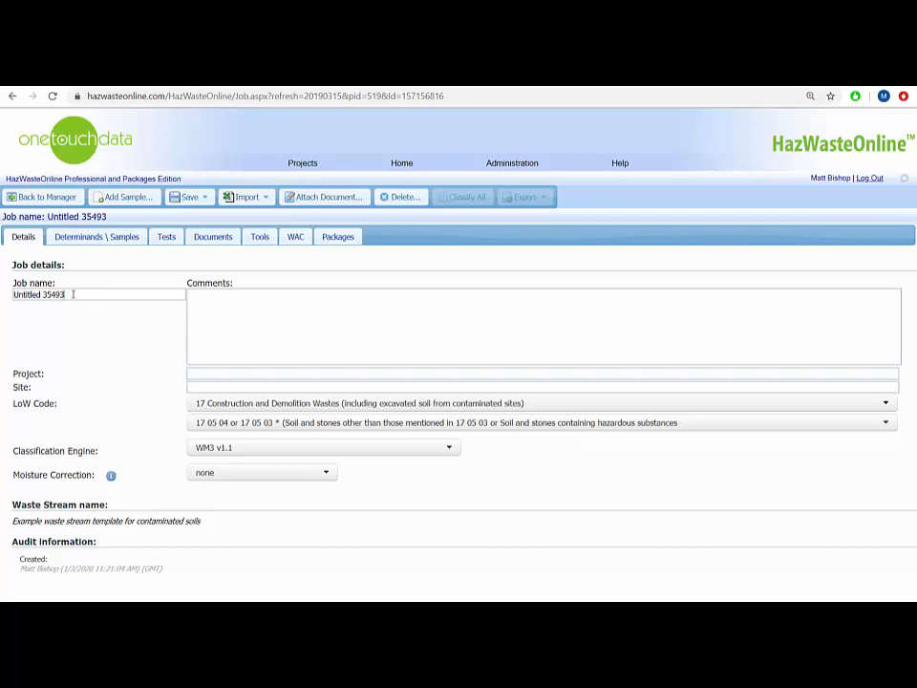
Name the job 'Example', replacing the placeholder job name.
triple_click(38, 294)
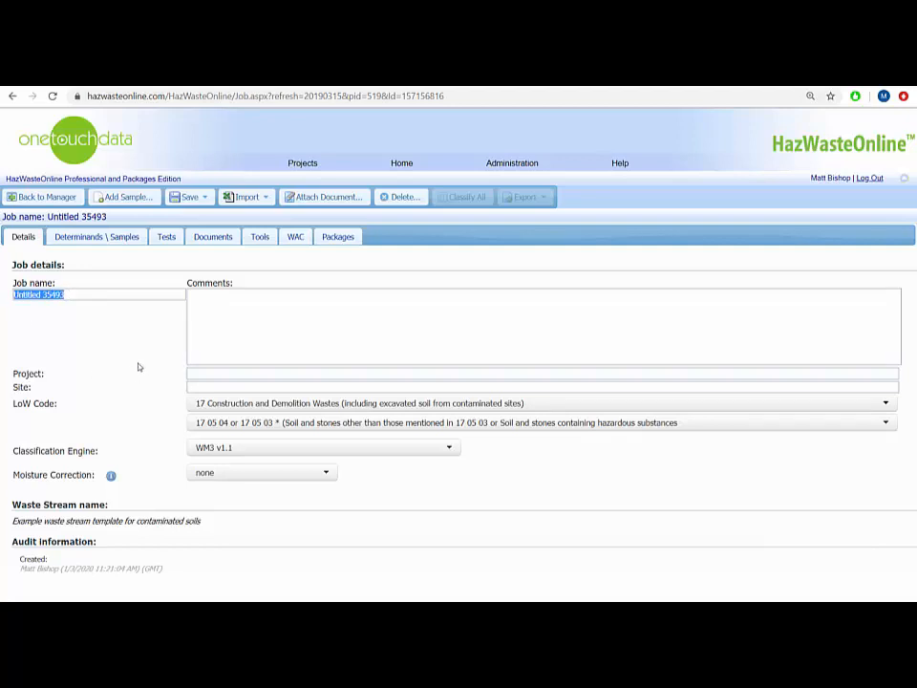
text(example)
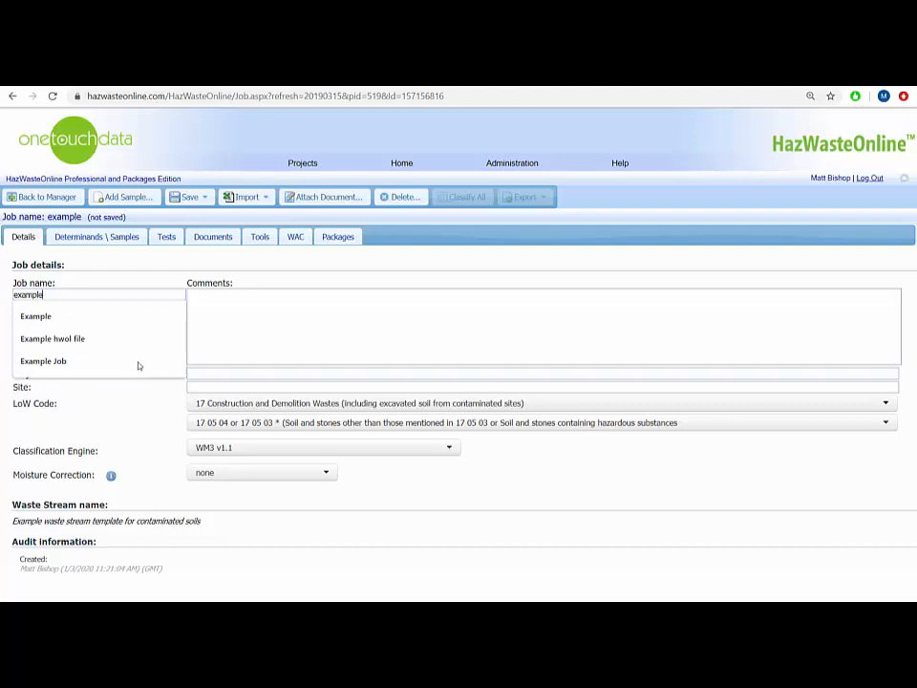
click(34, 316)
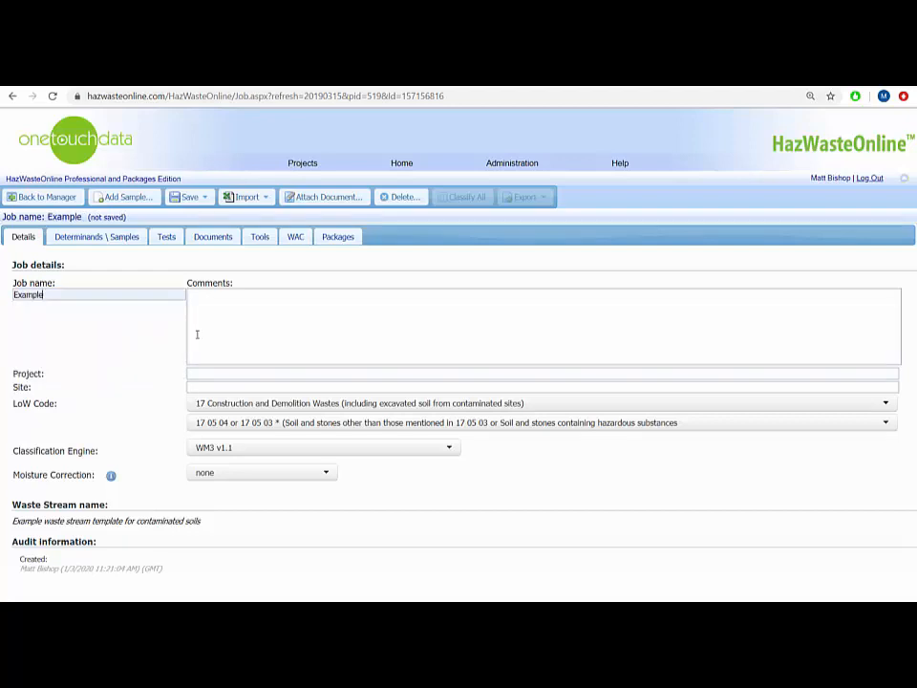
mouse_move(258, 340)
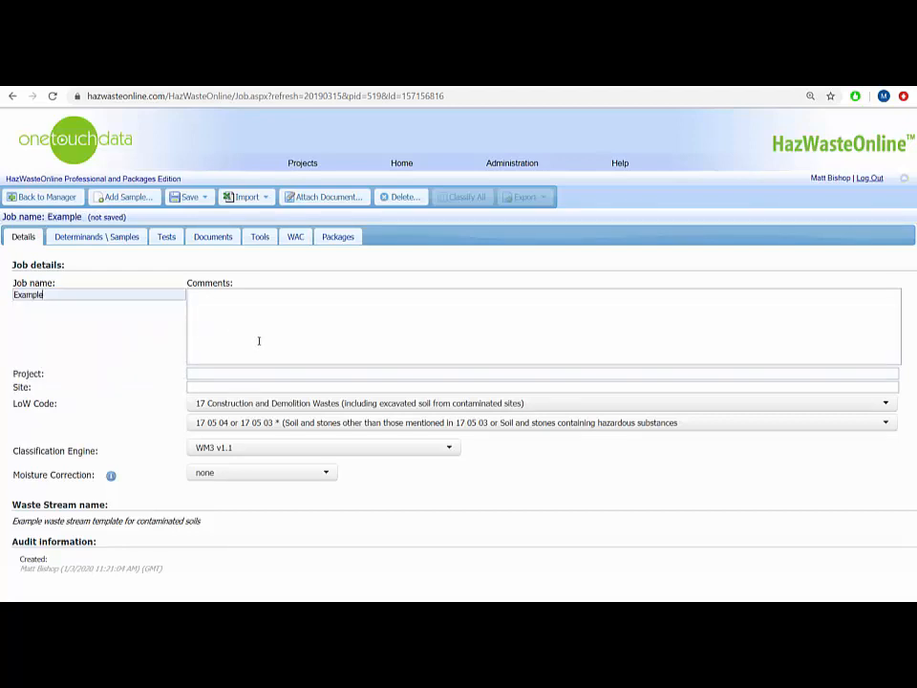
mouse_move(347, 409)
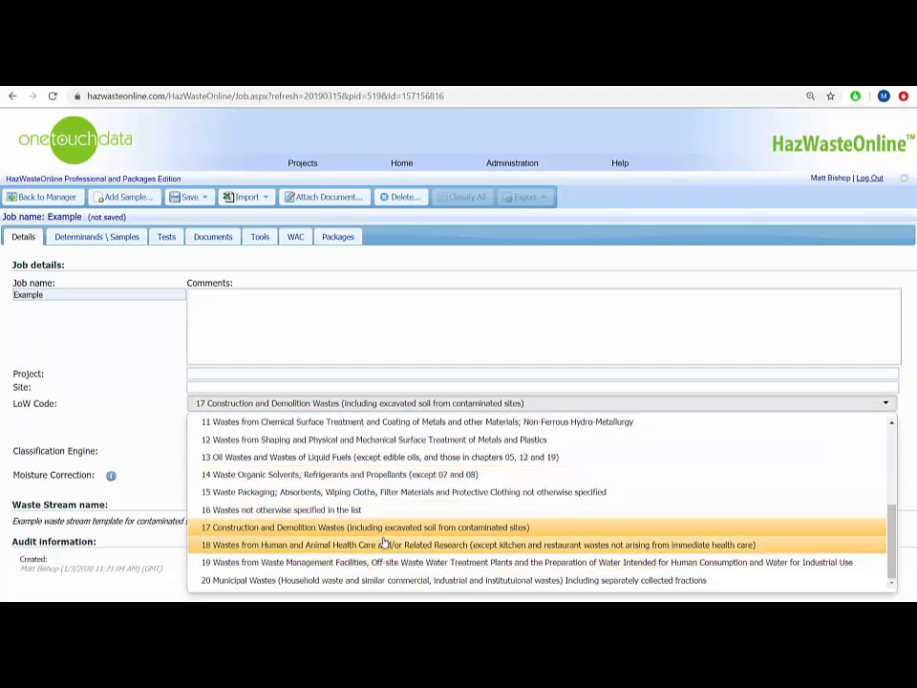
Keep the Construction and Demolition Wastes LoW chapter and moisture correction at none.
click(363, 527)
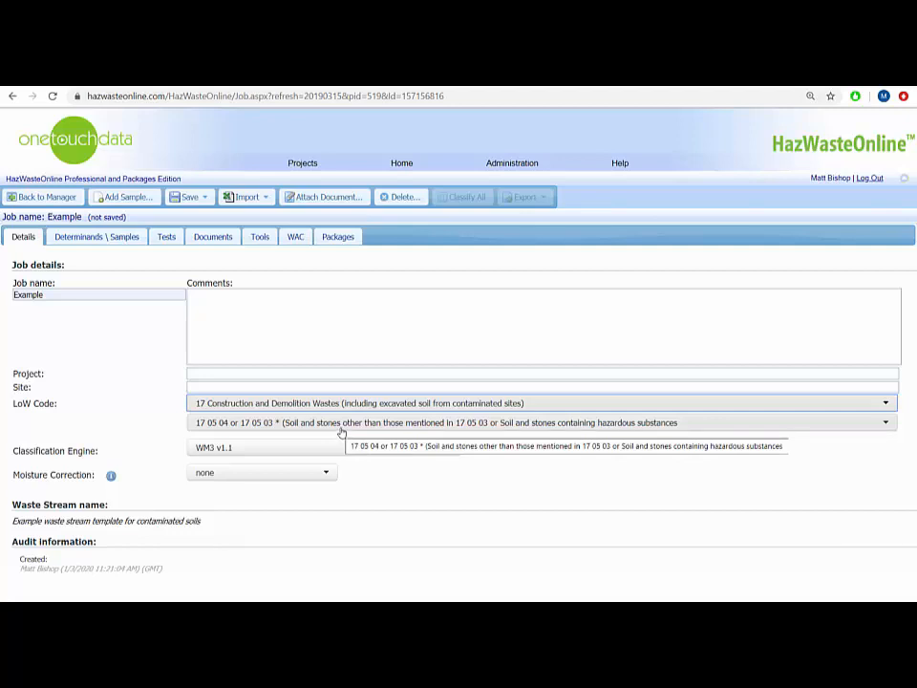
mouse_move(386, 489)
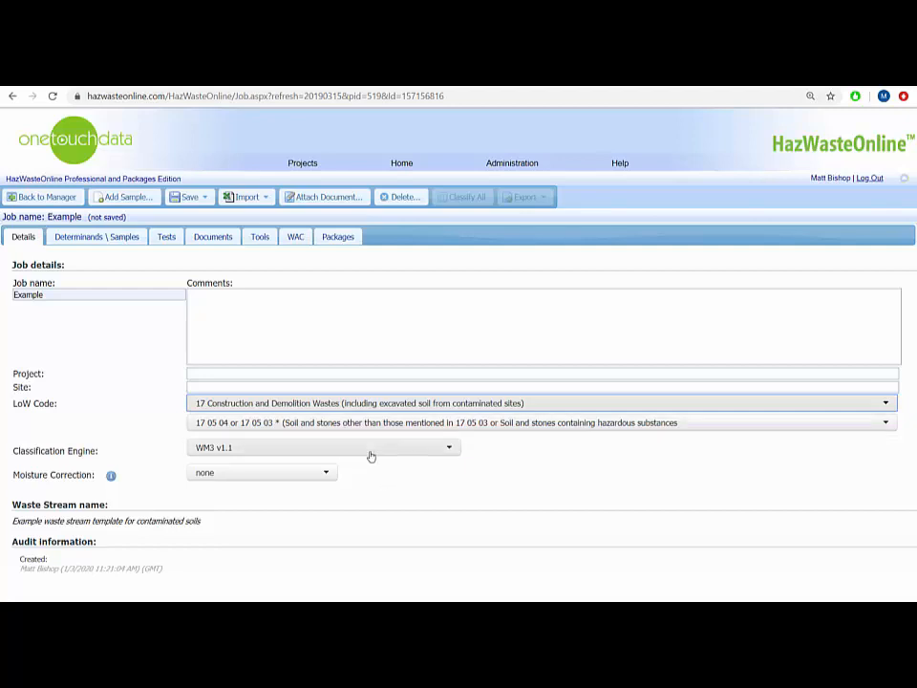
mouse_move(371, 455)
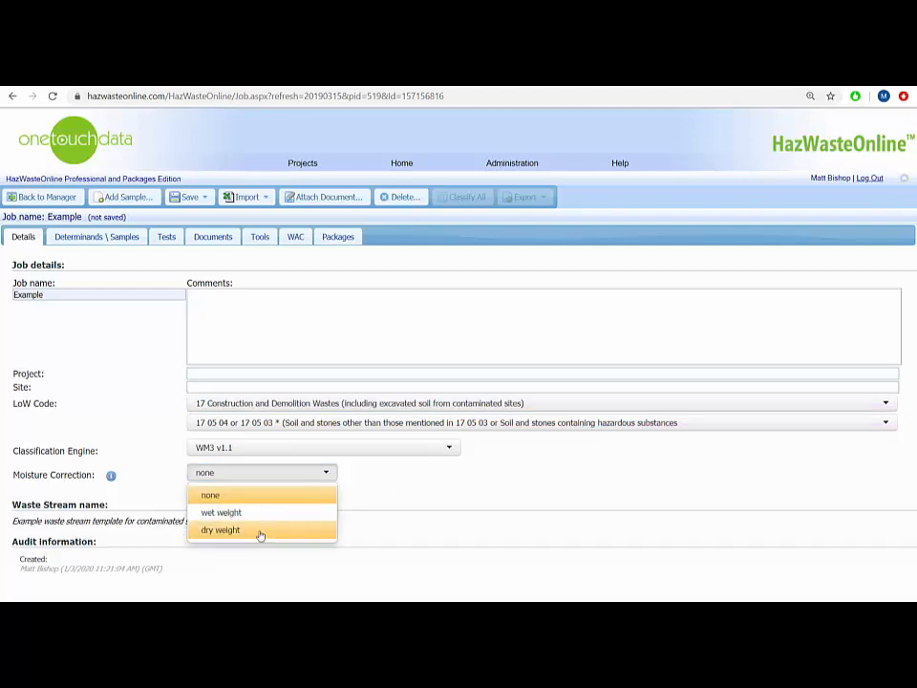
click(210, 494)
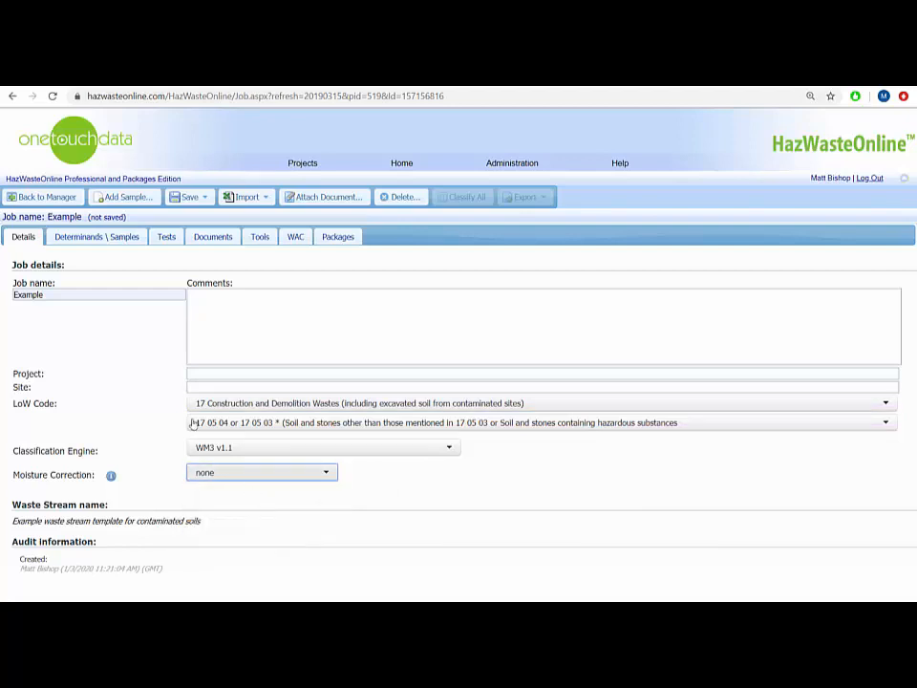
click(96, 237)
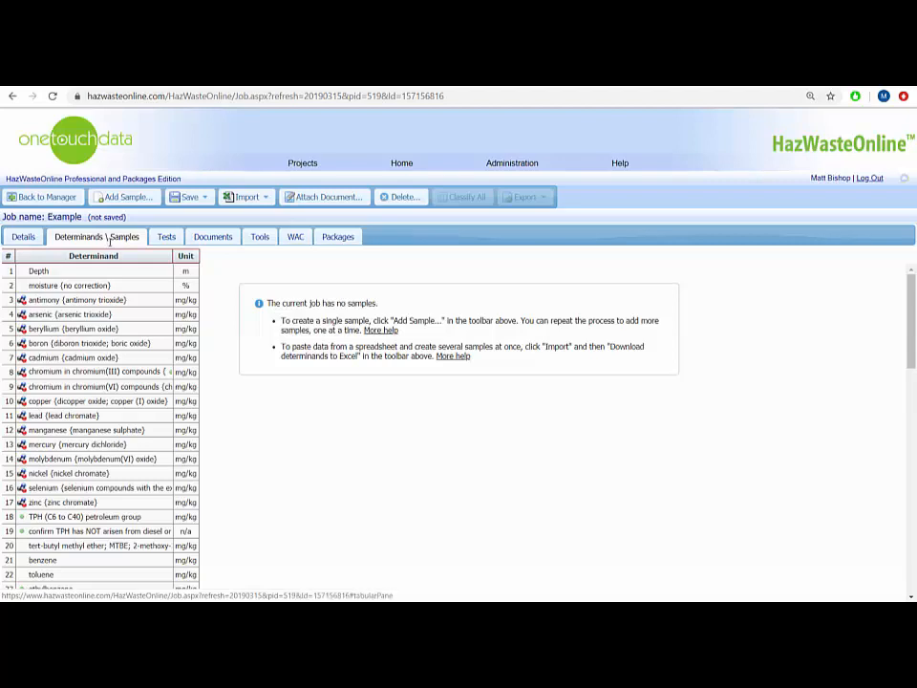
Add a first sample named Sample 1 to the determinands table.
click(124, 197)
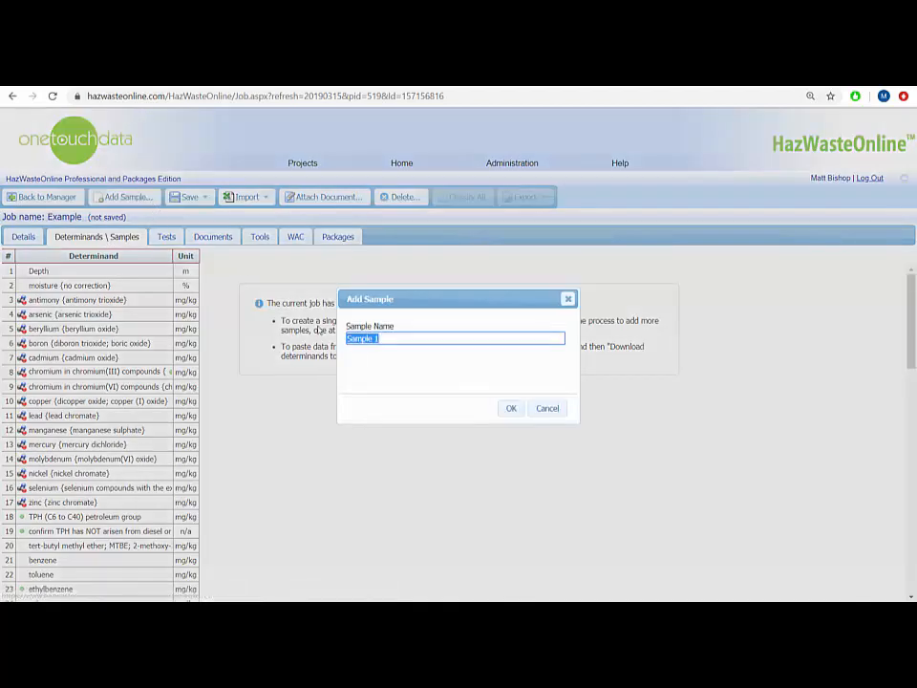
click(510, 409)
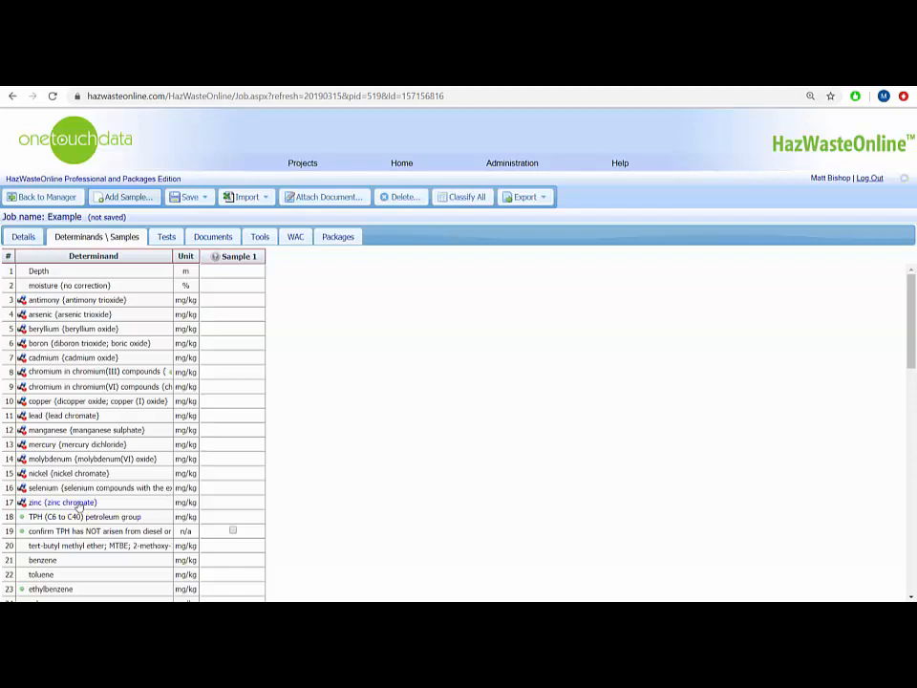
mouse_move(76, 501)
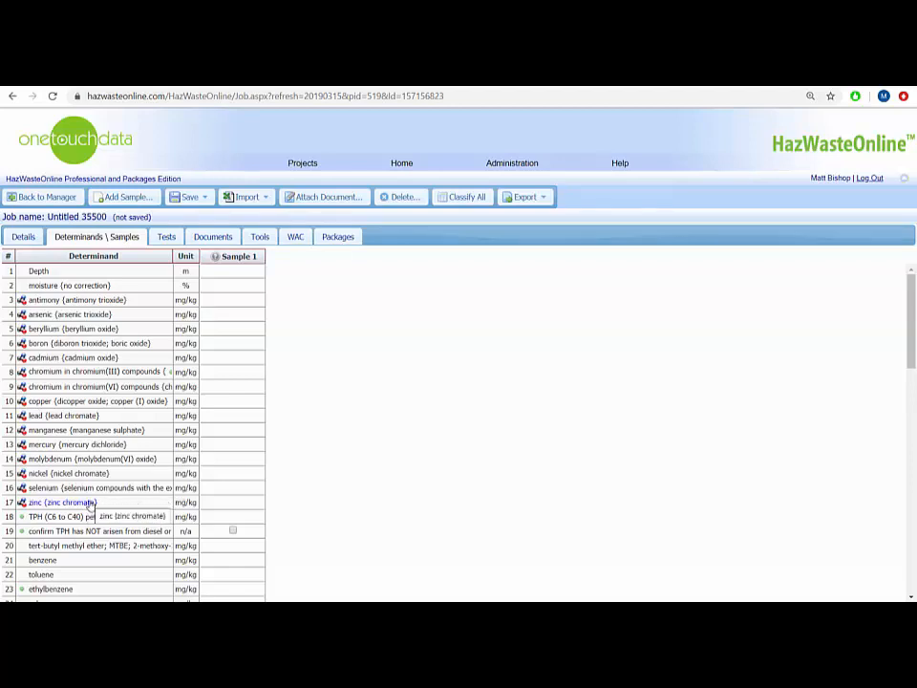
Record 400 mg/kg zinc chromate for Sample 1 and classify it, giving hazardous 17 05 03*.
text(400)
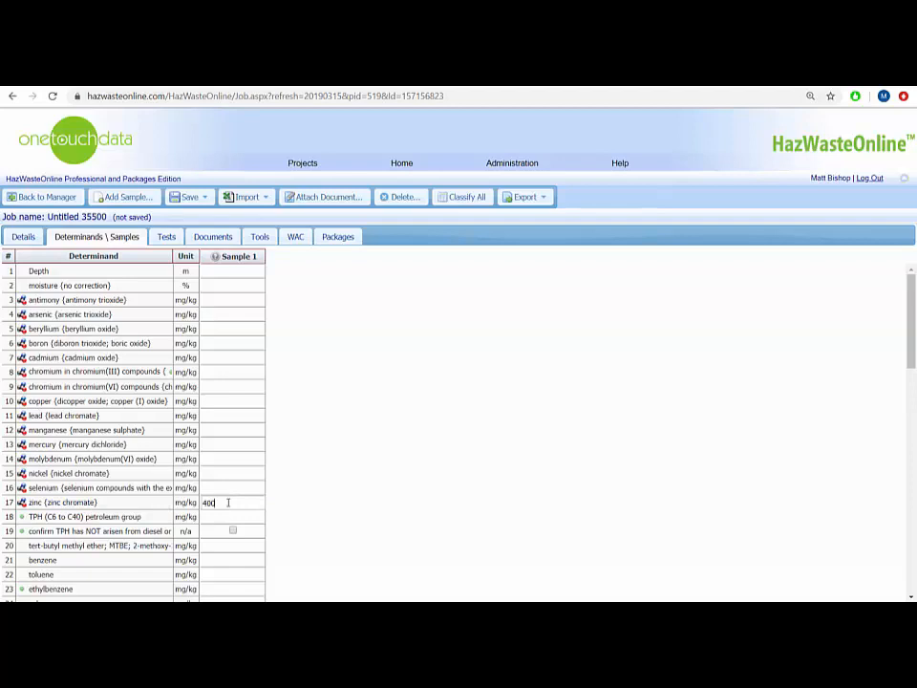
click(466, 197)
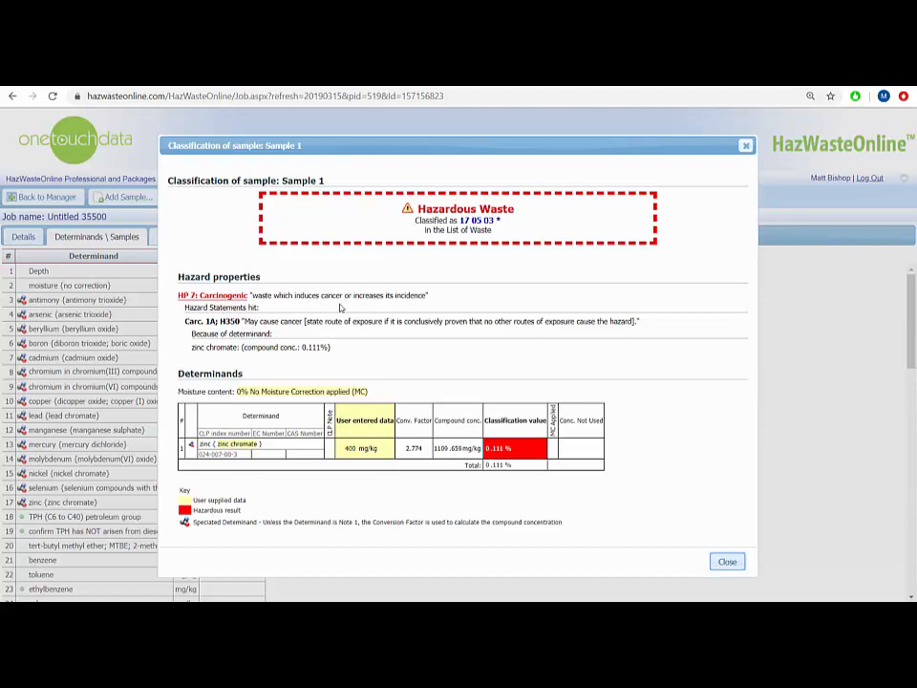
mouse_move(451, 296)
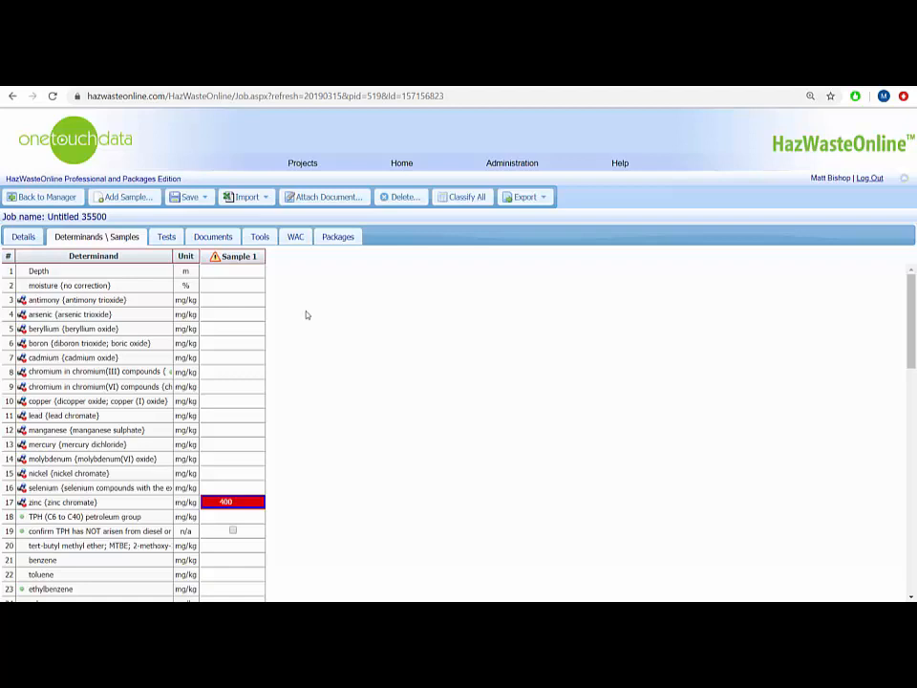
Record a below-detection '<1' chromium(VI) result for Sample 1.
click(233, 386)
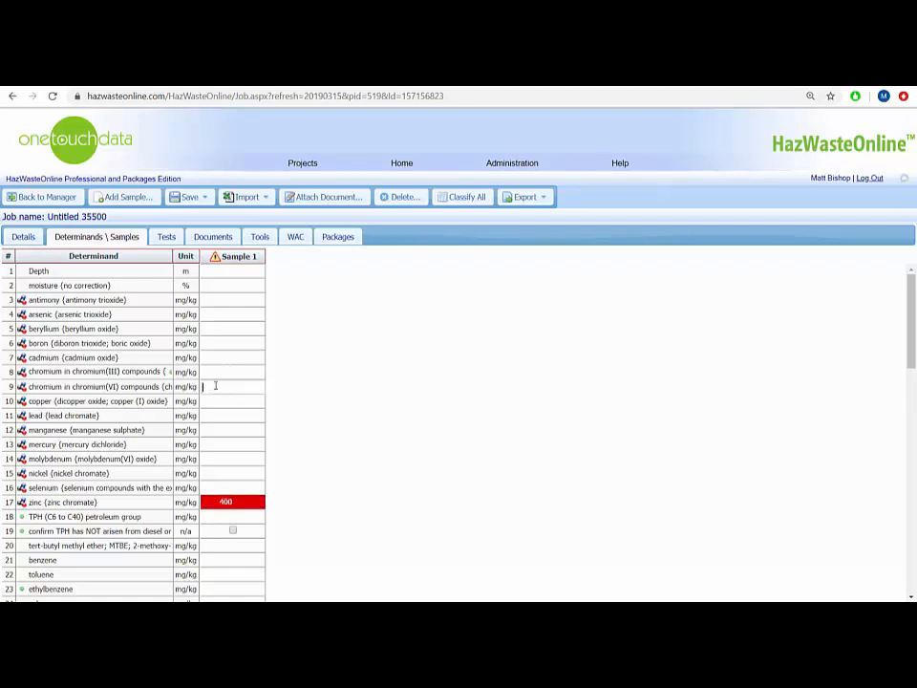
text(<1)
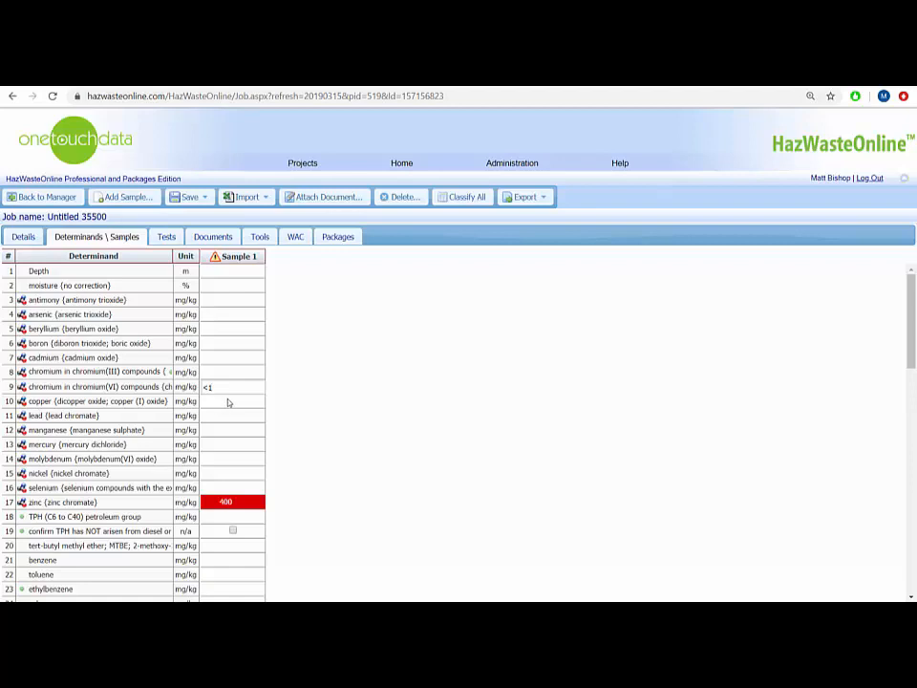
click(233, 401)
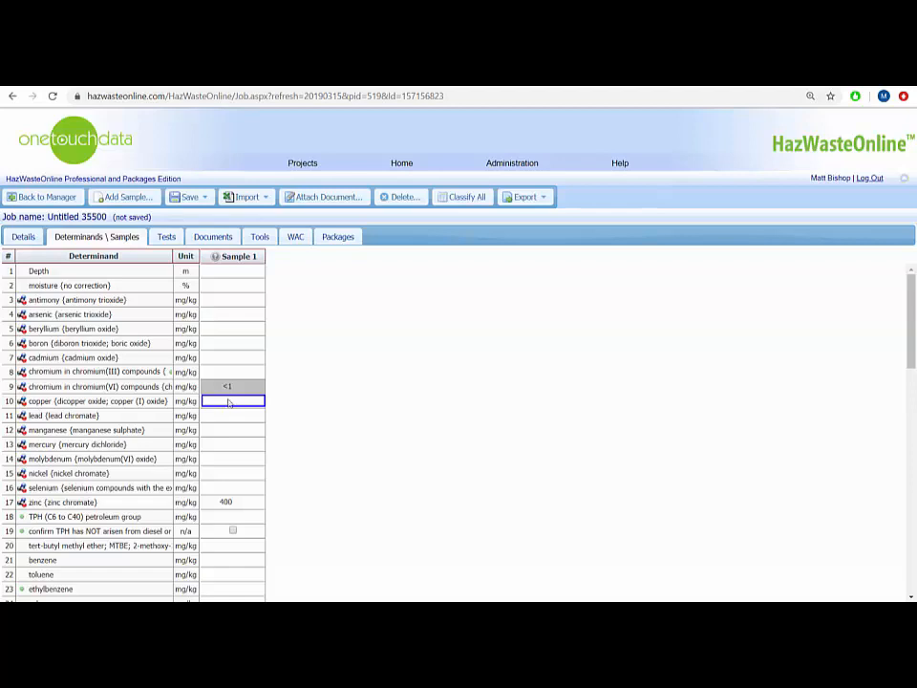
Set the zinc species to zinc sulphate with the reason 'Insufficient chromium VI'.
right_click(61, 500)
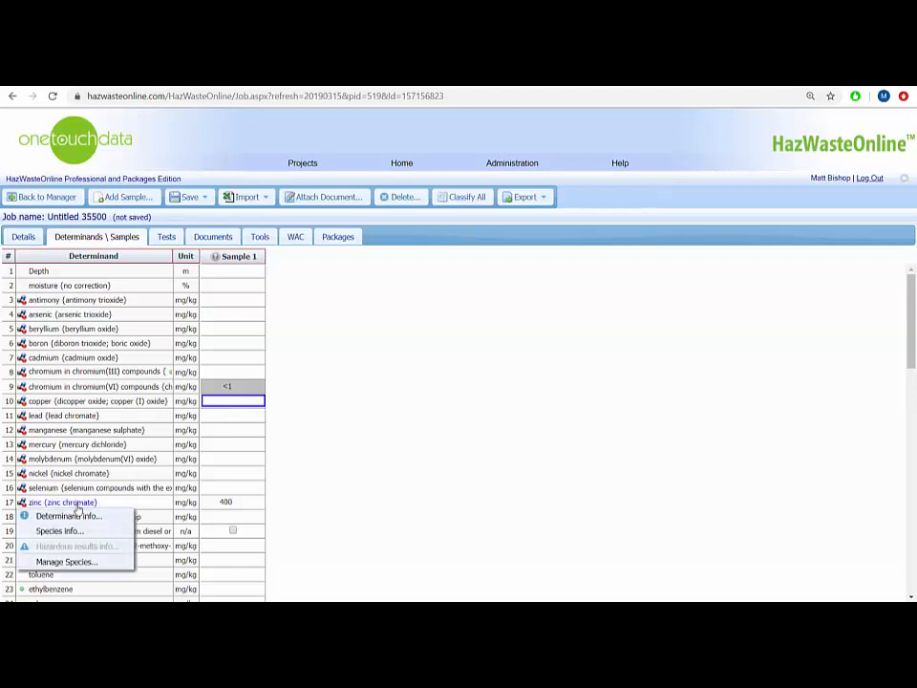
click(64, 561)
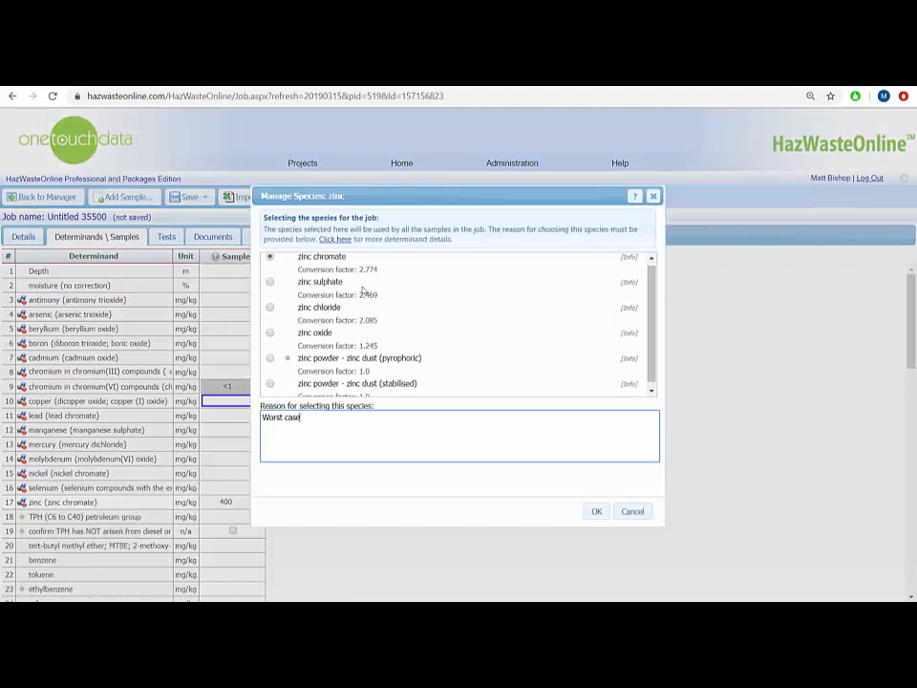
scroll(down, 3)
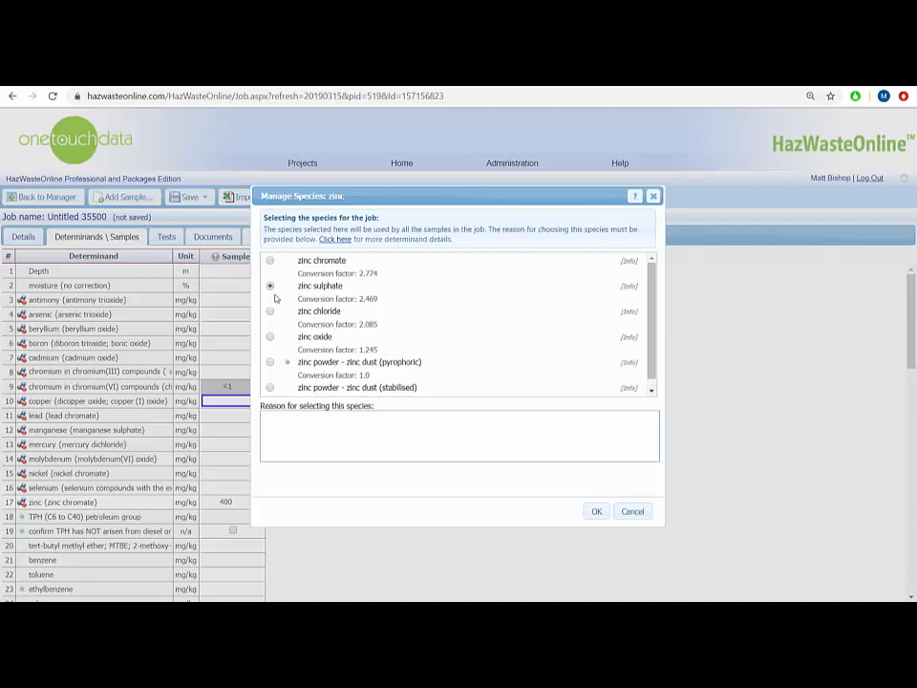
click(459, 435)
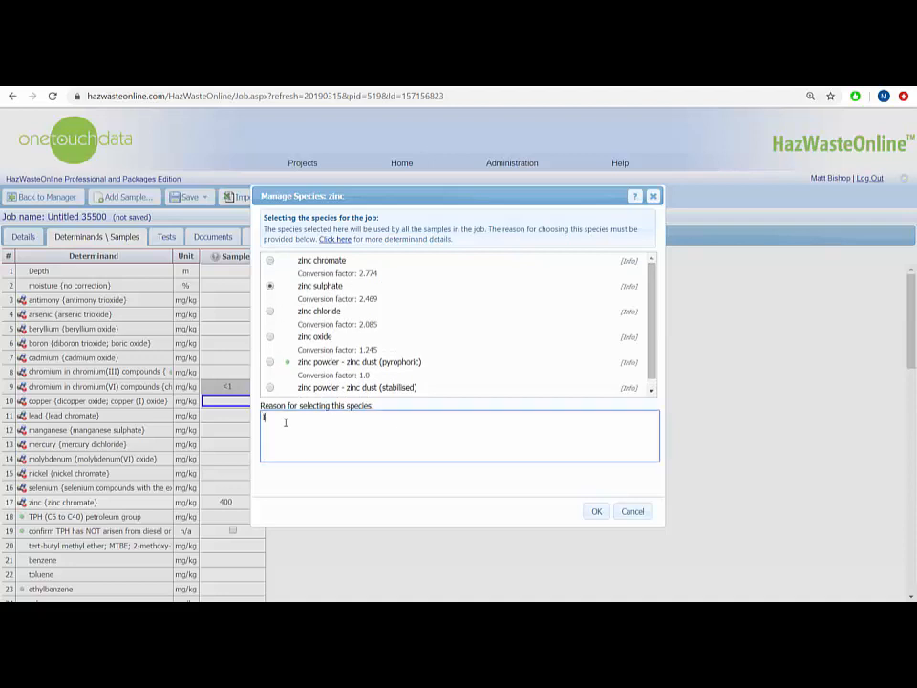
text(Insufficient chromiu)
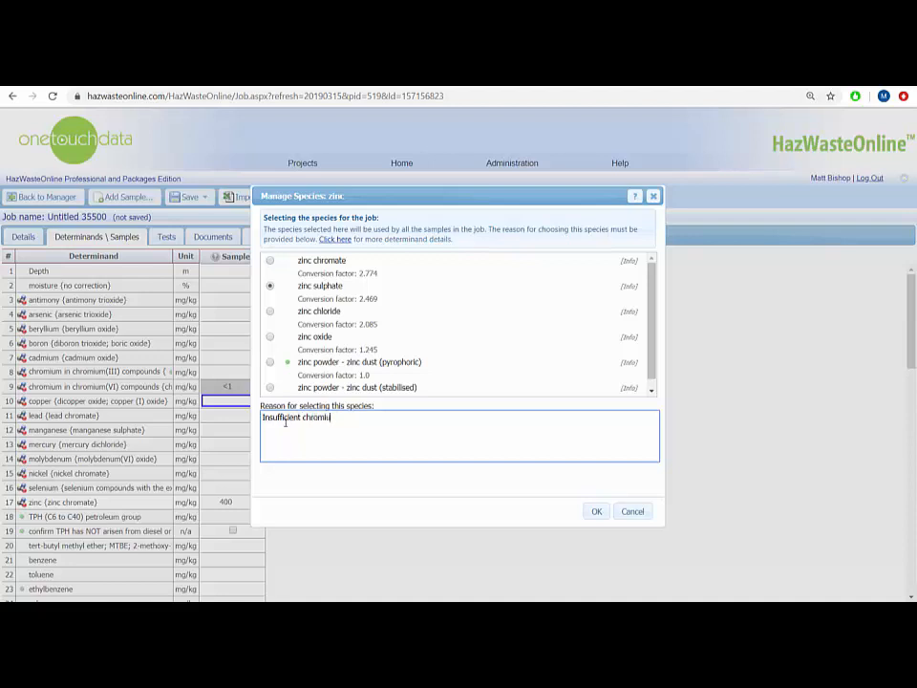
text(m VI)
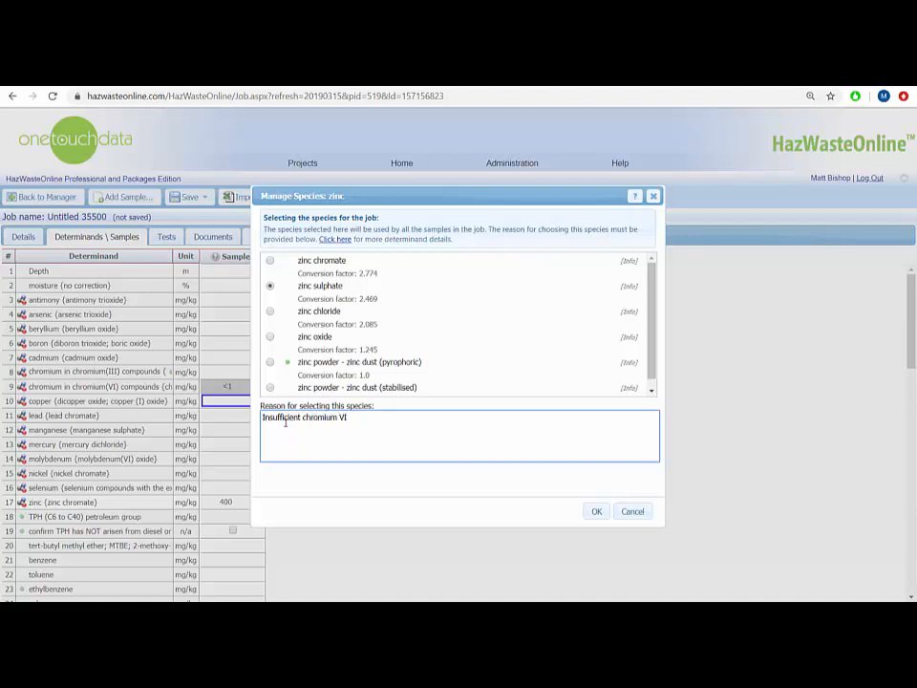
click(596, 512)
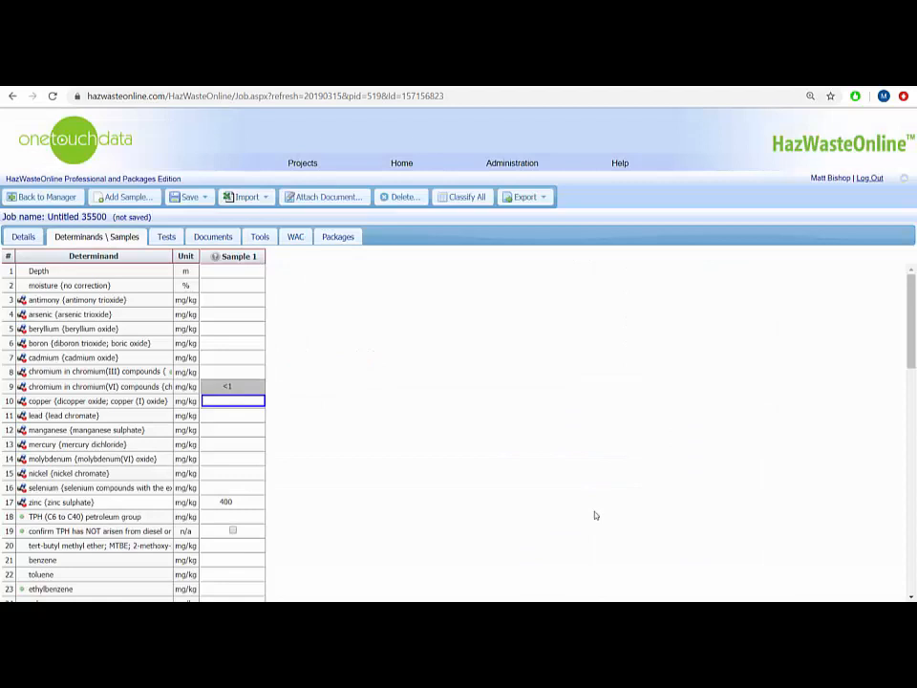
mouse_move(504, 327)
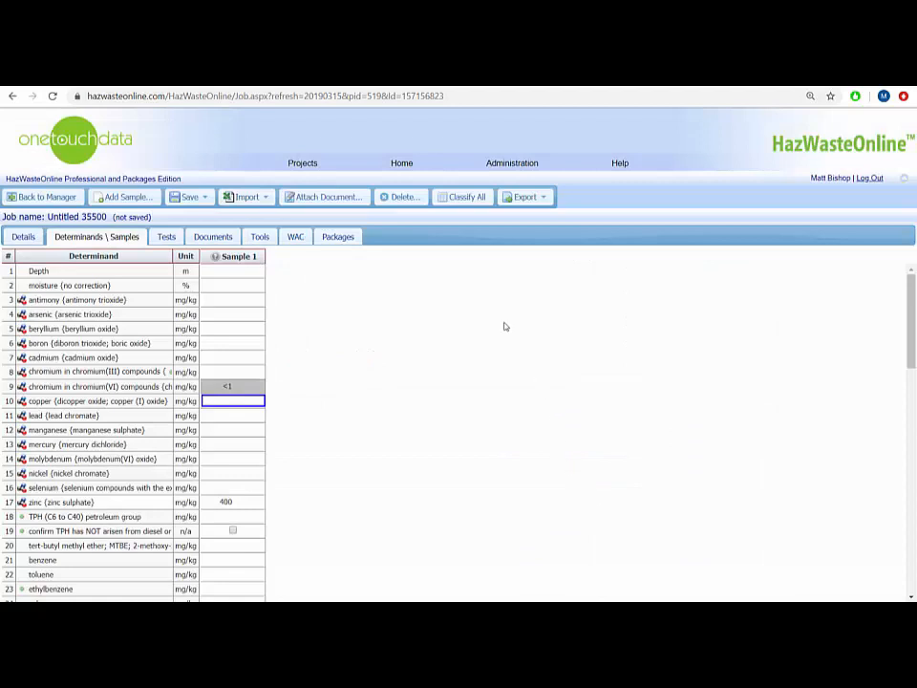
Reclassify Sample 1 using zinc sulphate, then go to the help wiki.
click(466, 197)
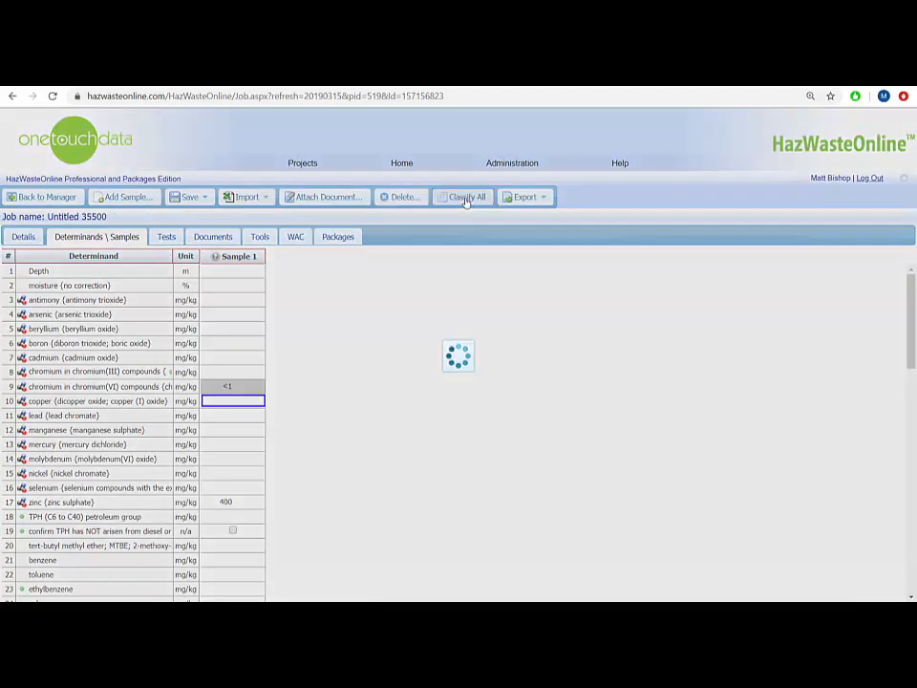
click(467, 197)
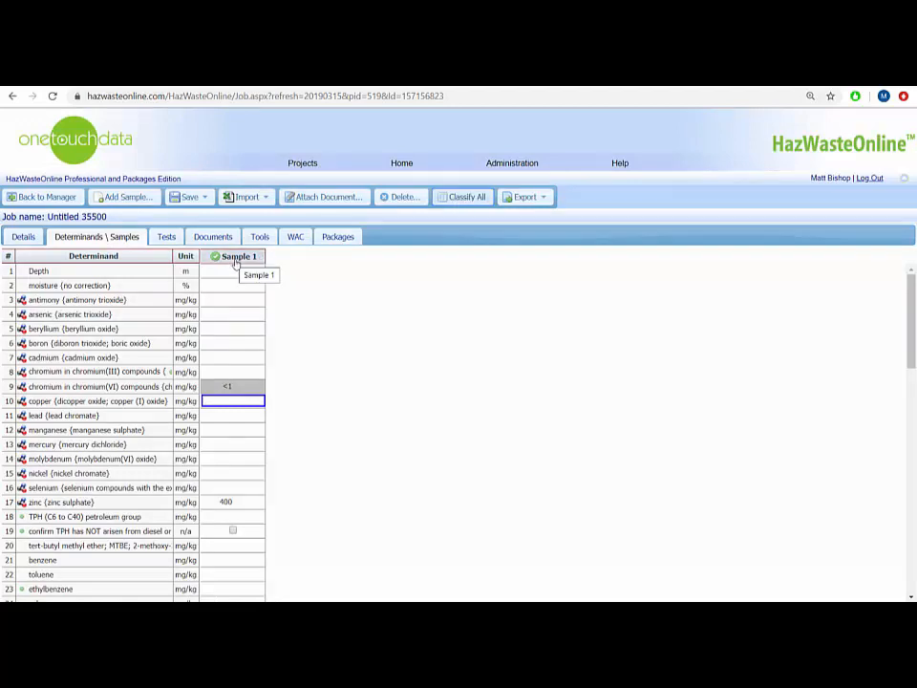
mouse_move(424, 261)
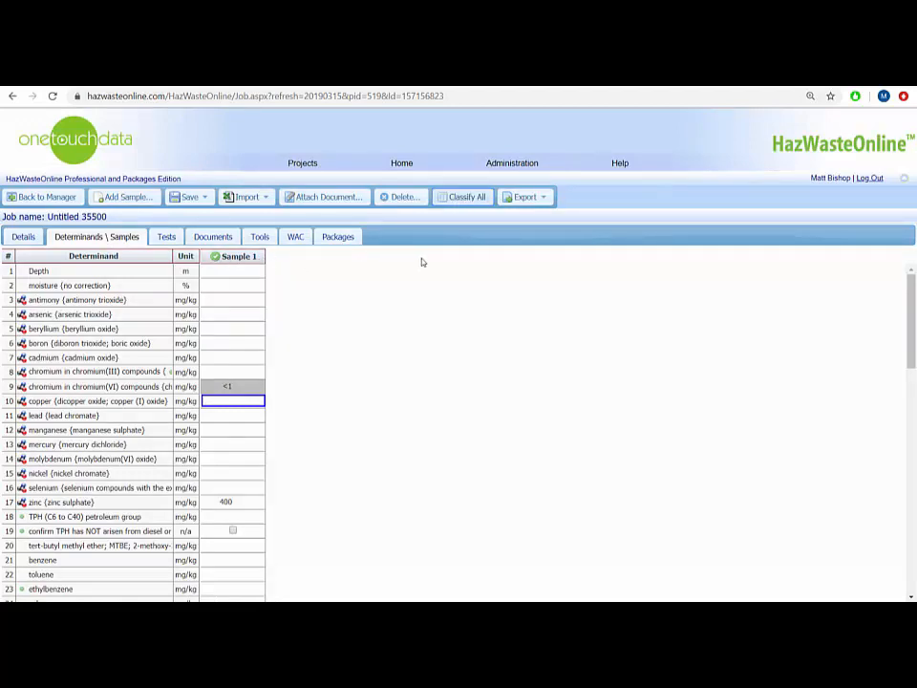
mouse_move(626, 176)
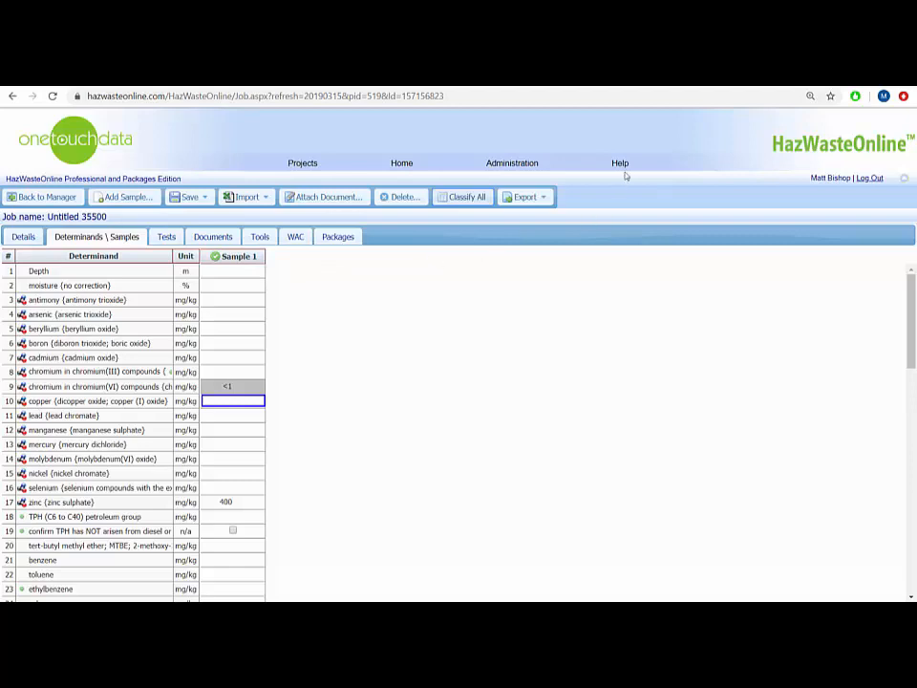
click(618, 163)
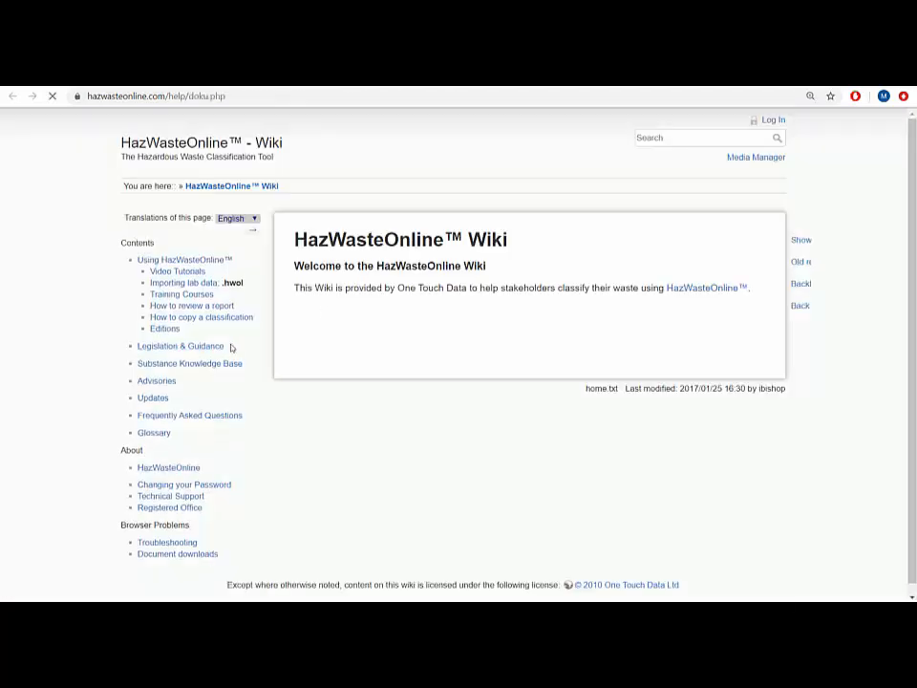
Reach the Zinc Zn page through the wiki's Substance Knowledge Base metals list.
click(190, 361)
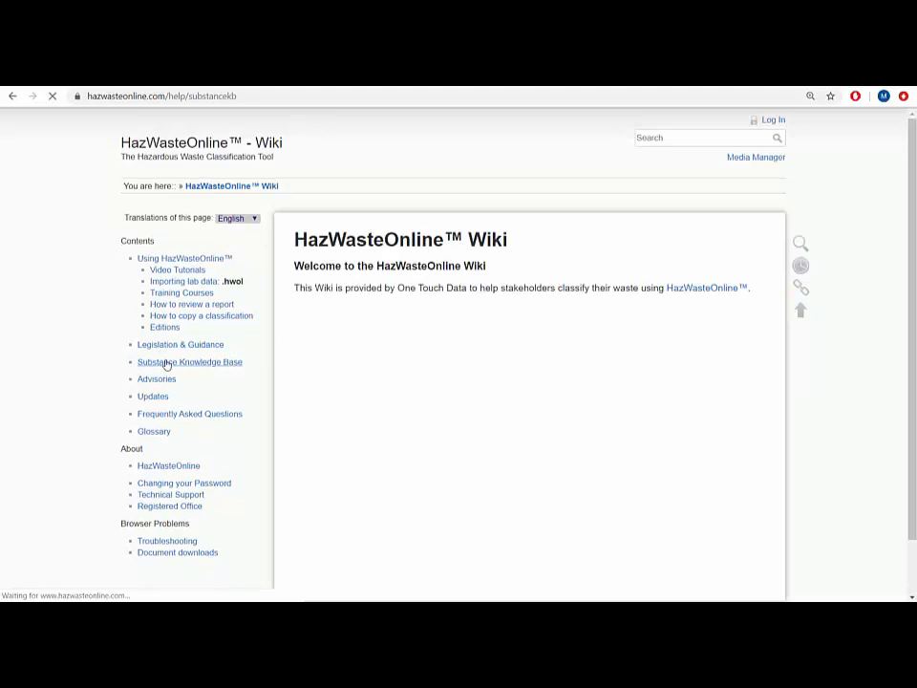
click(189, 361)
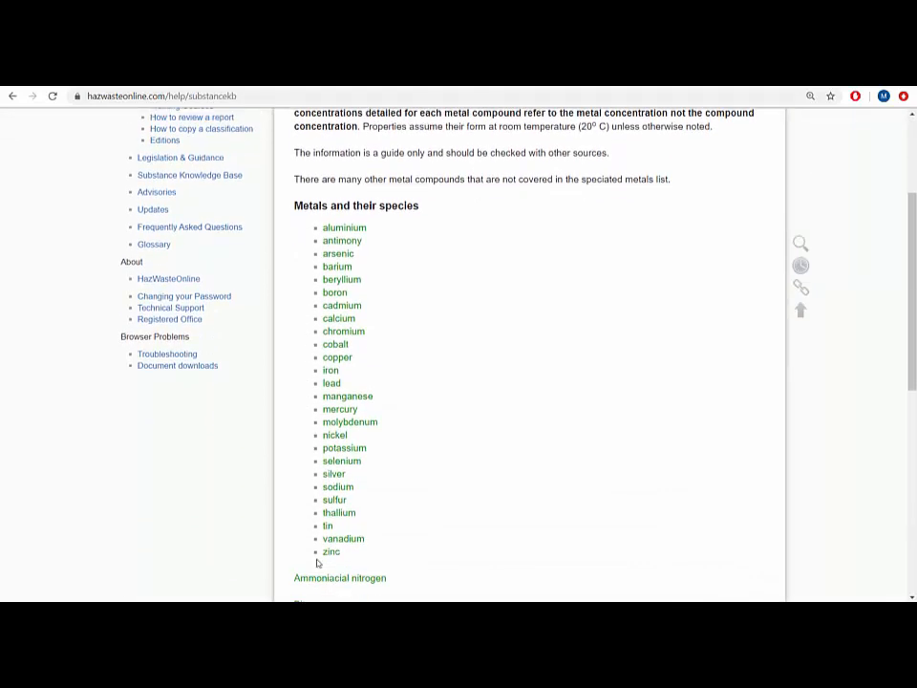
click(331, 550)
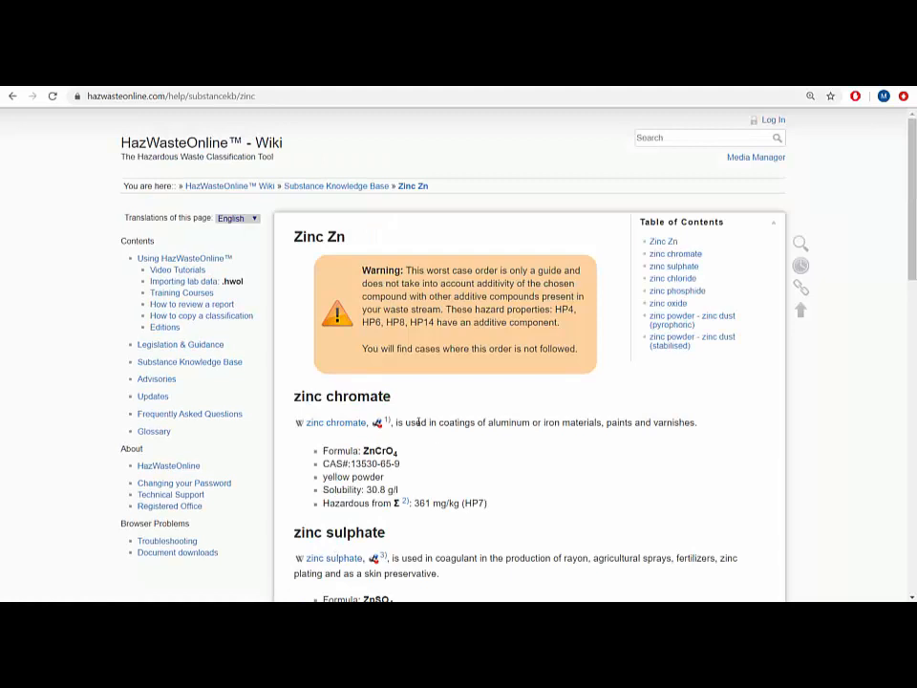
Read through the zinc species entries: chromate, sulphate, chloride, phosphide and oxide.
drag(429, 422, 697, 422)
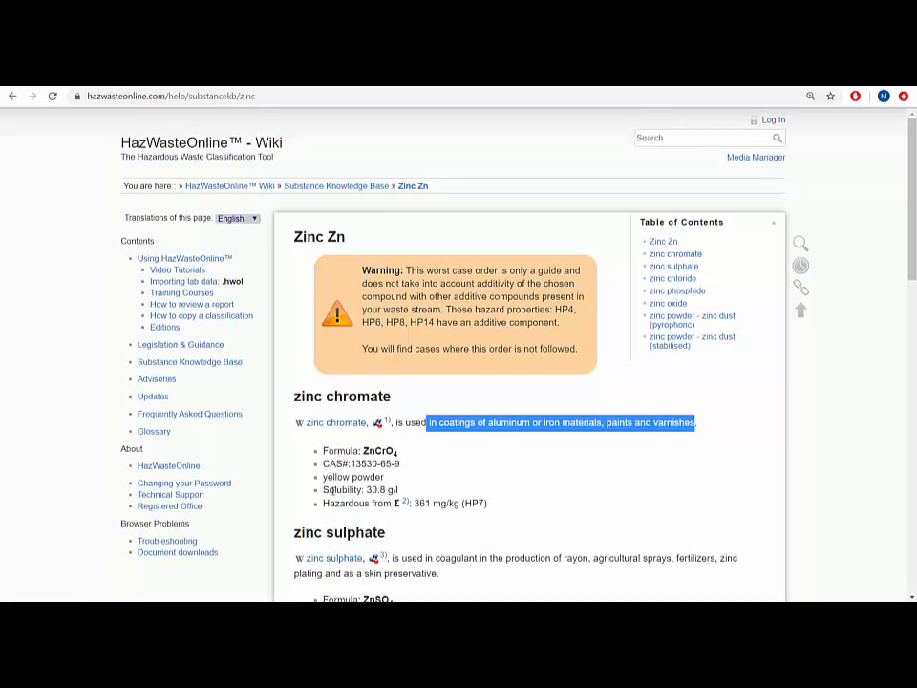
click(465, 481)
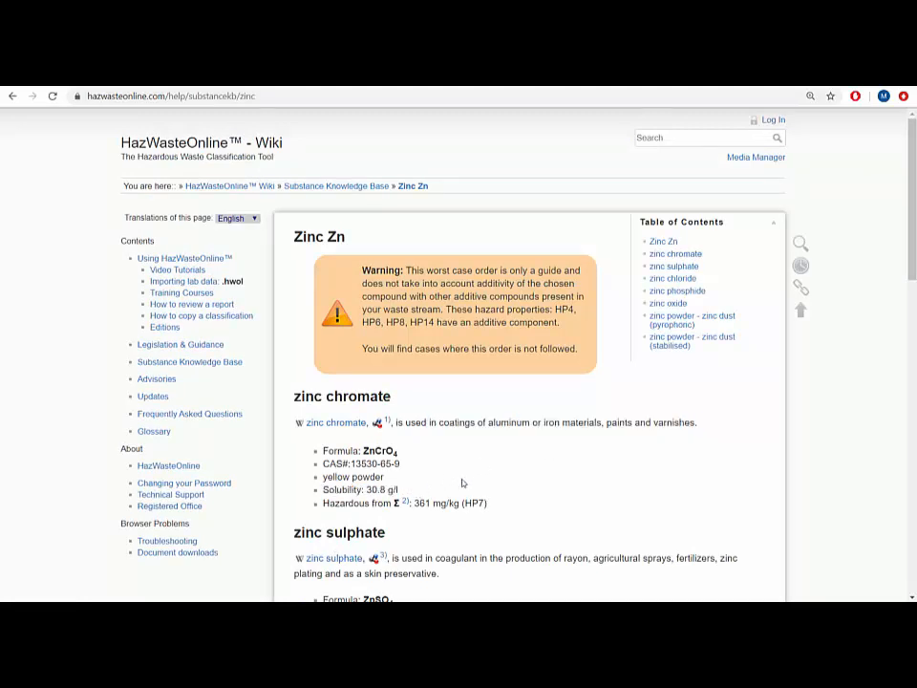
scroll(down, 3)
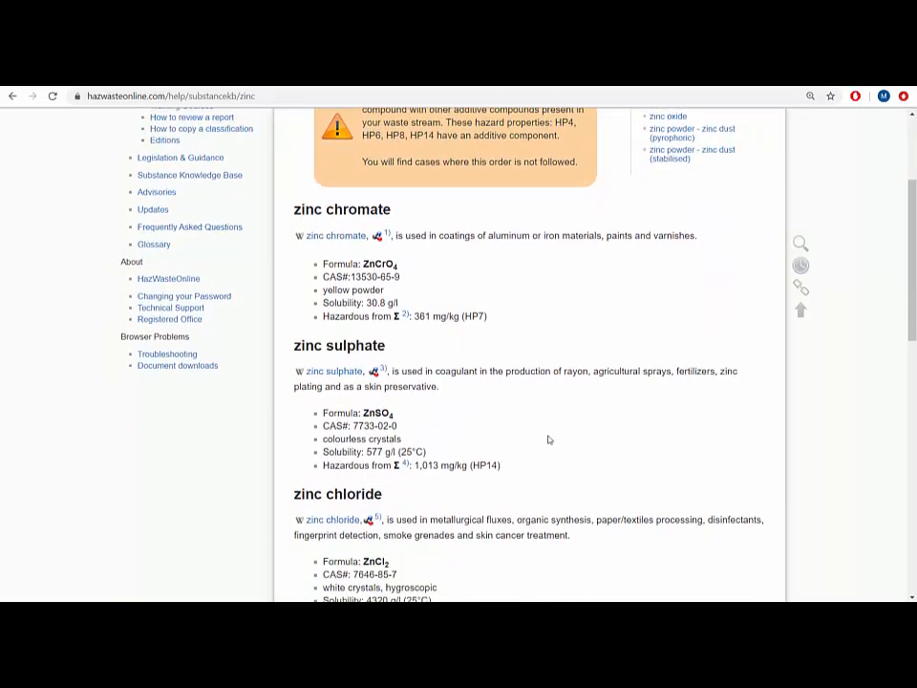
mouse_move(576, 438)
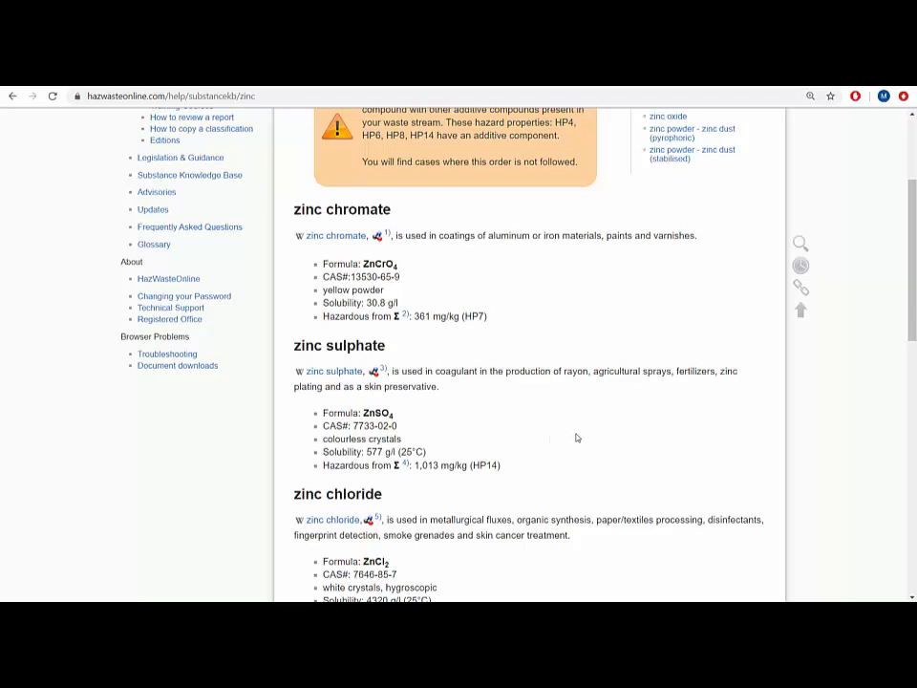
scroll(down, 3)
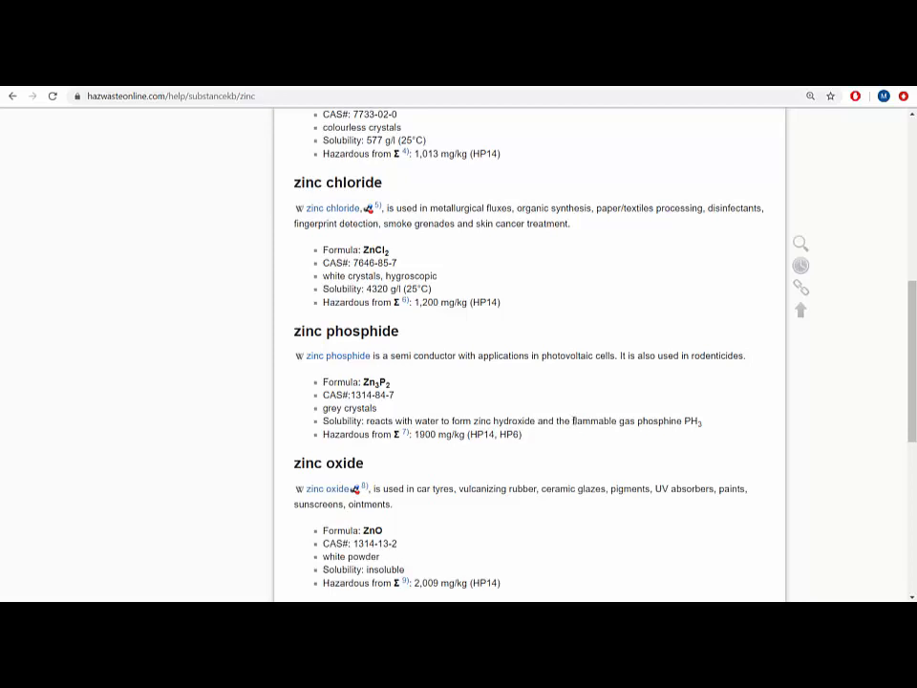
mouse_move(570, 410)
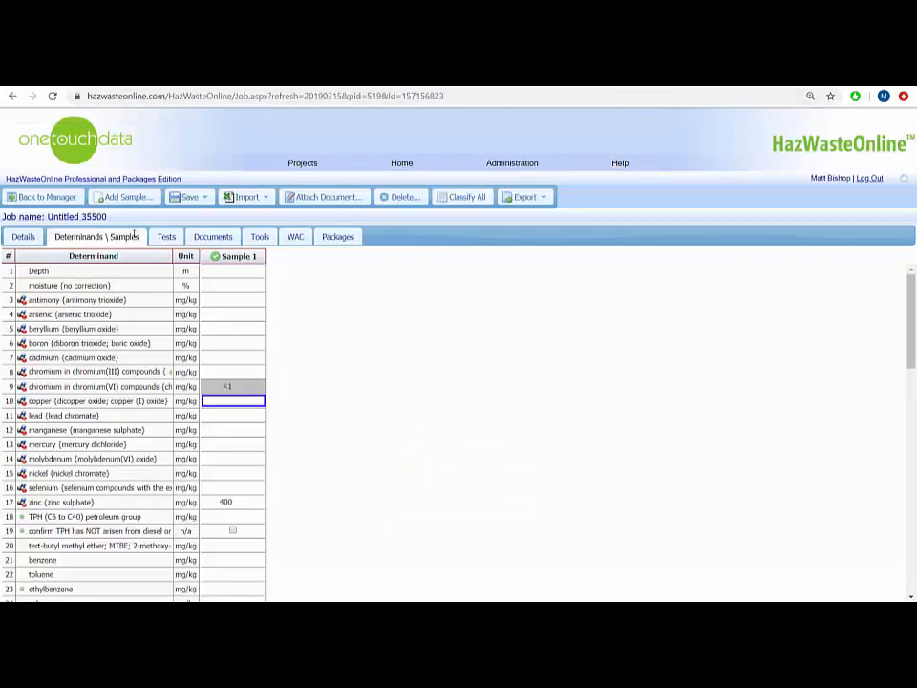
mouse_move(84, 516)
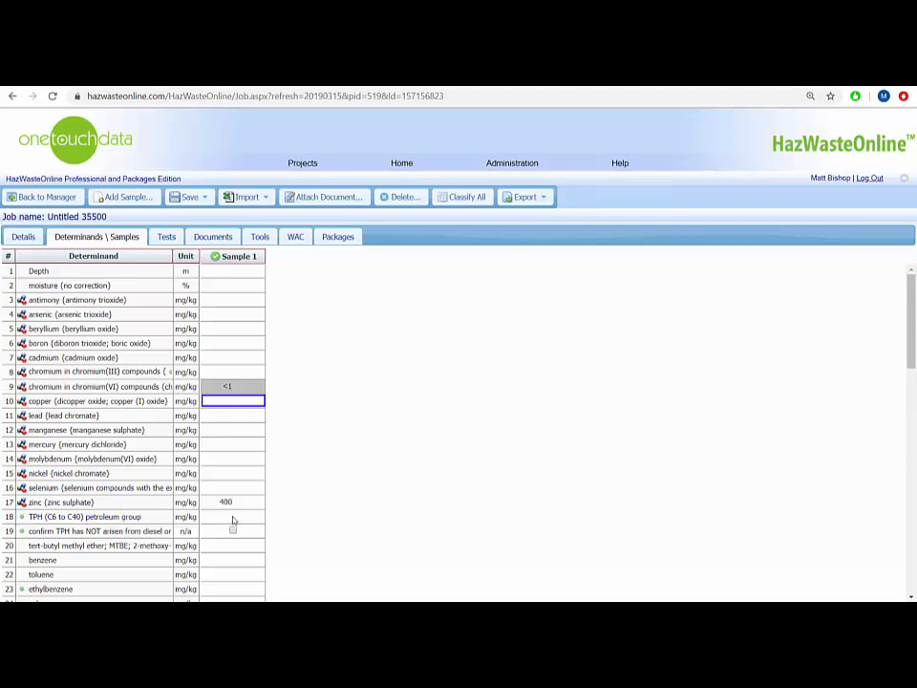
Record 10 mg/kg TPH (C6 to C40) for Sample 1 and reclassify it as potentially hazardous.
text(10)
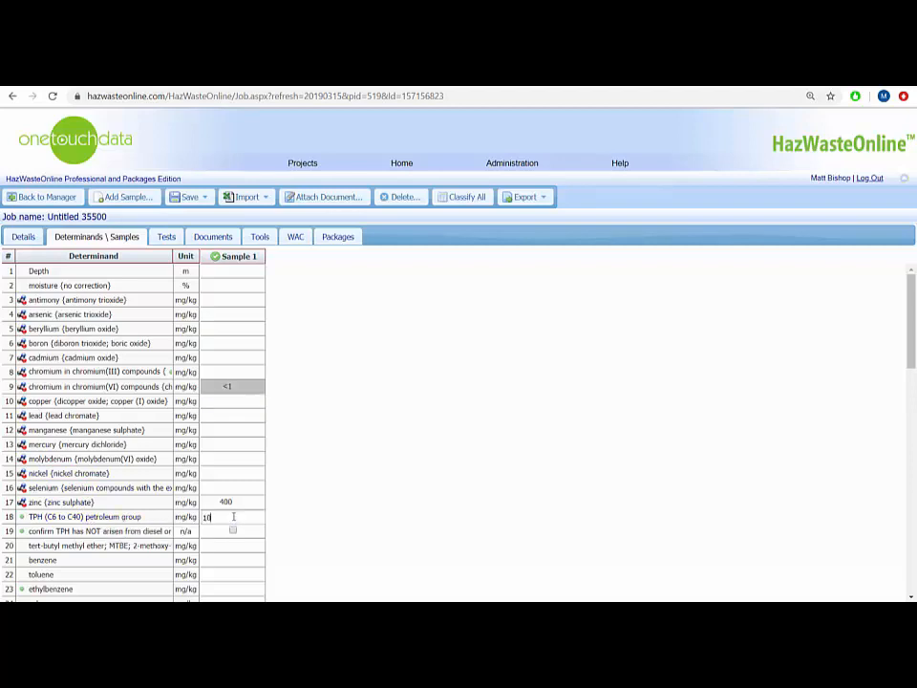
click(463, 196)
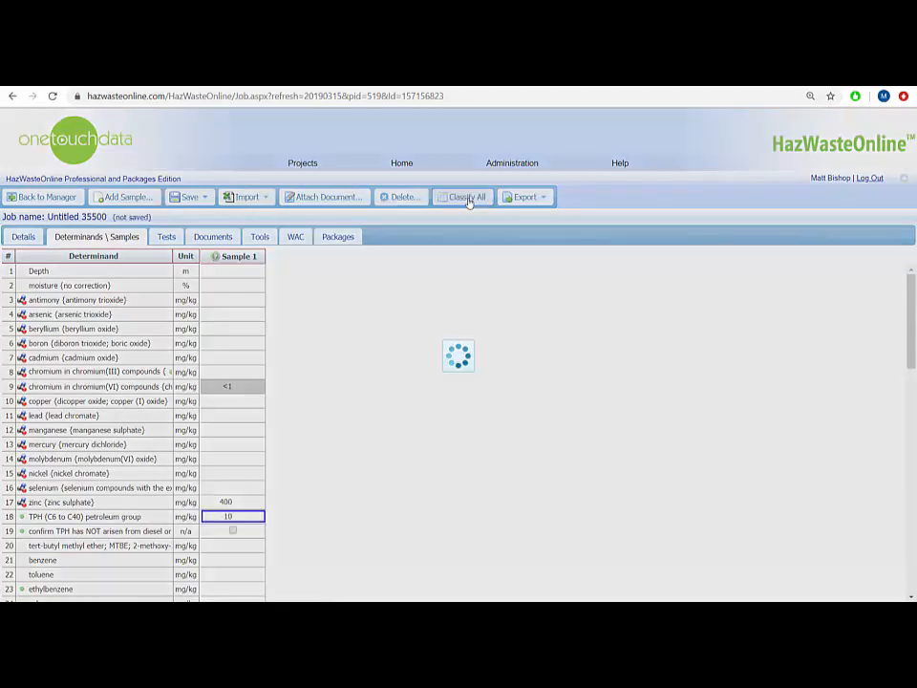
click(466, 195)
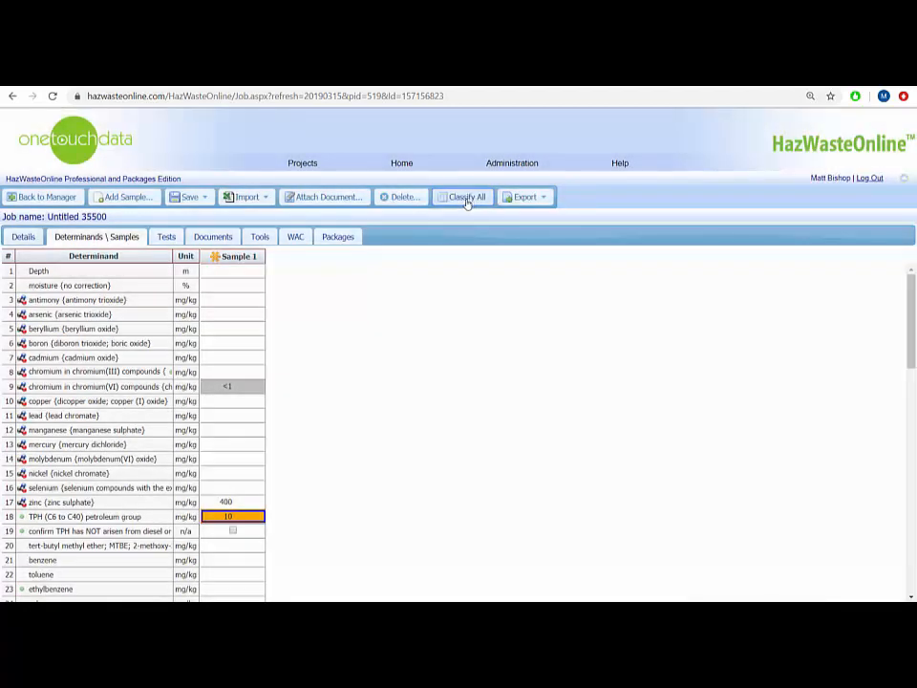
mouse_move(214, 256)
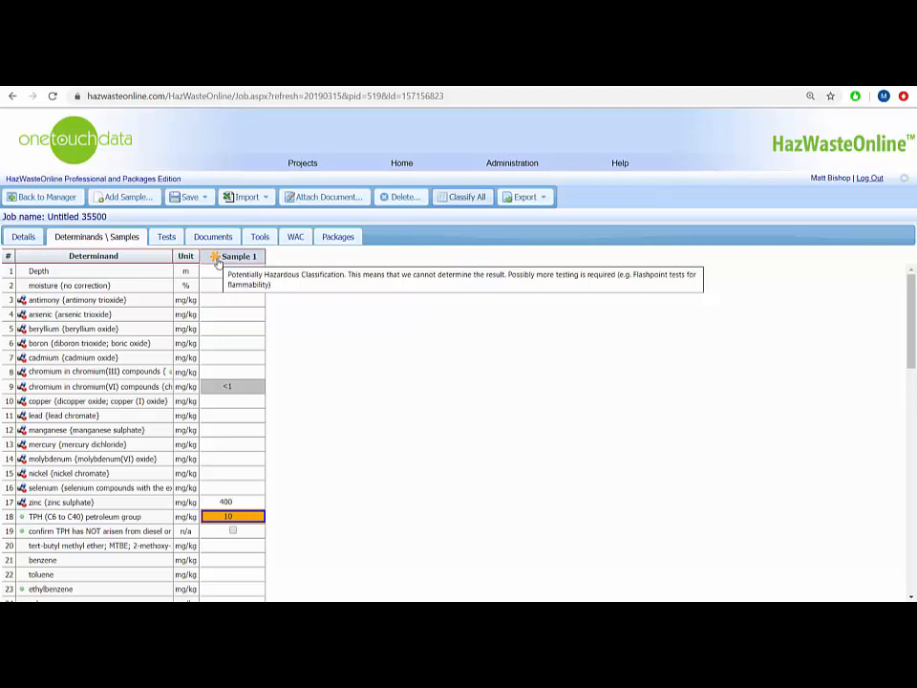
mouse_move(221, 269)
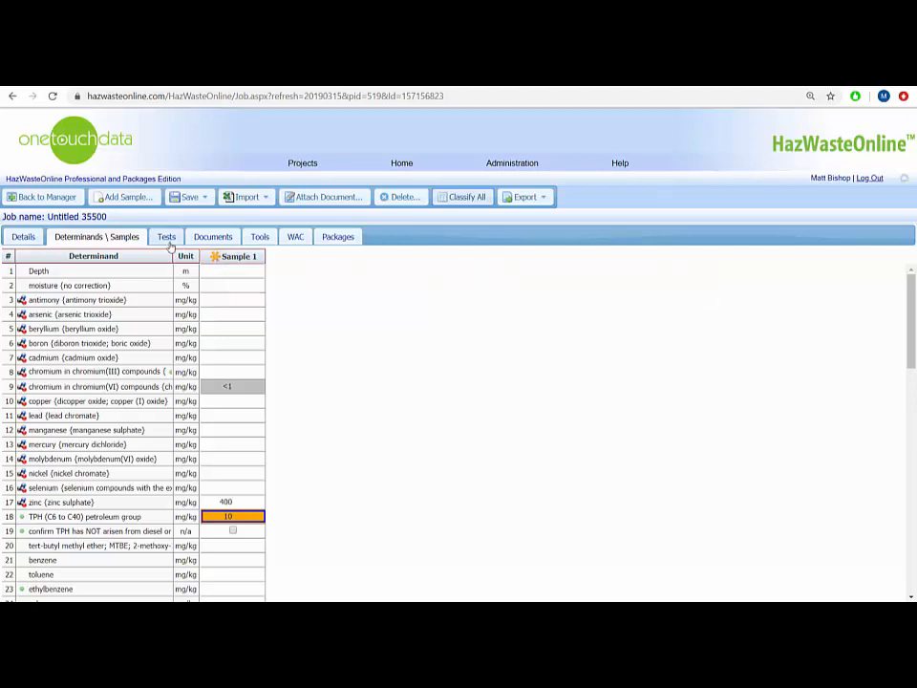
Show the HP 3(i) Flammable test settings and its change-settings-for-all-samples form.
click(164, 237)
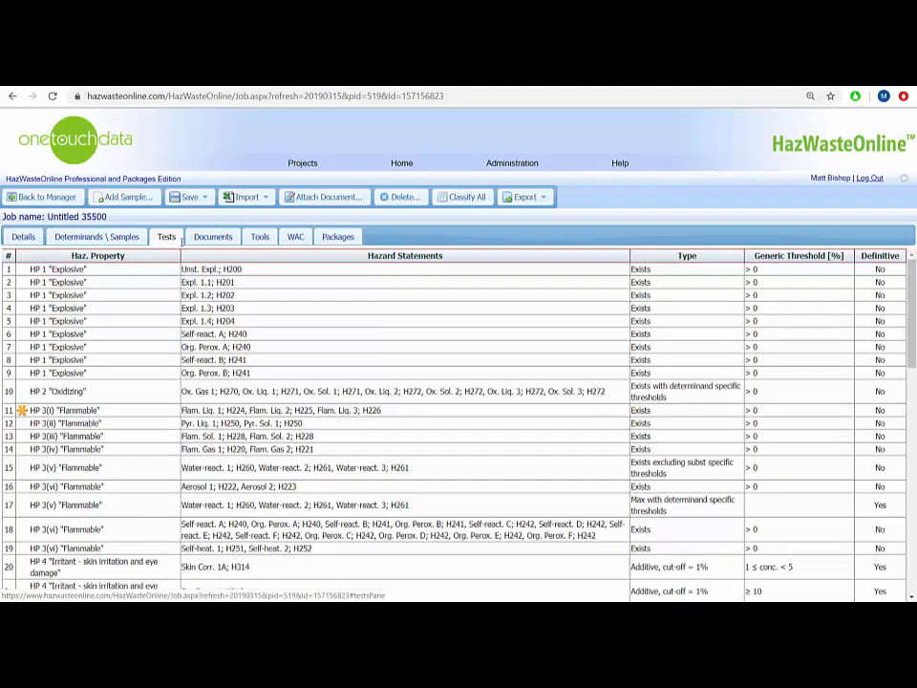
mouse_move(21, 411)
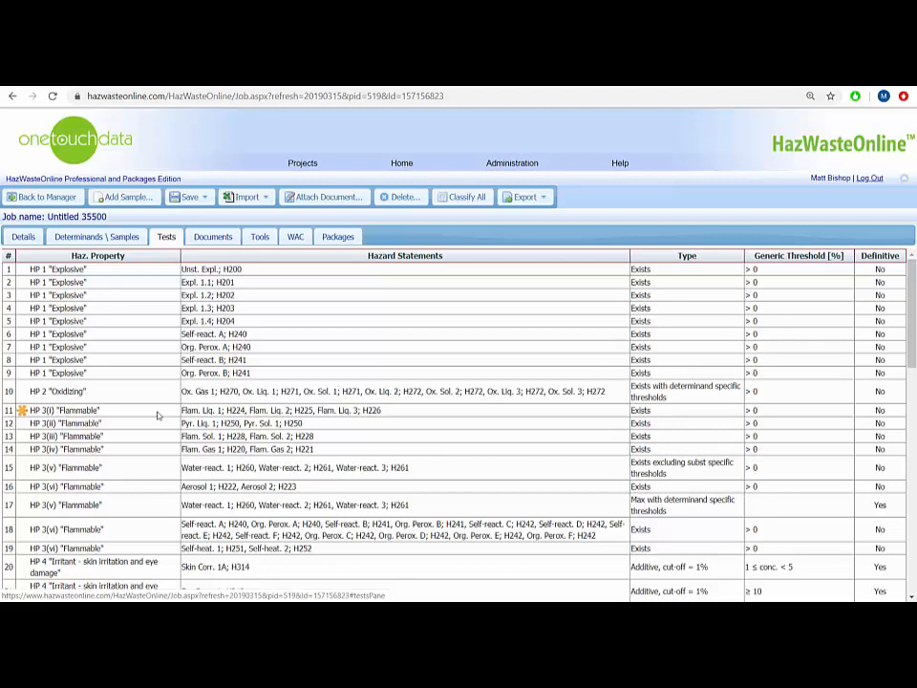
mouse_move(21, 409)
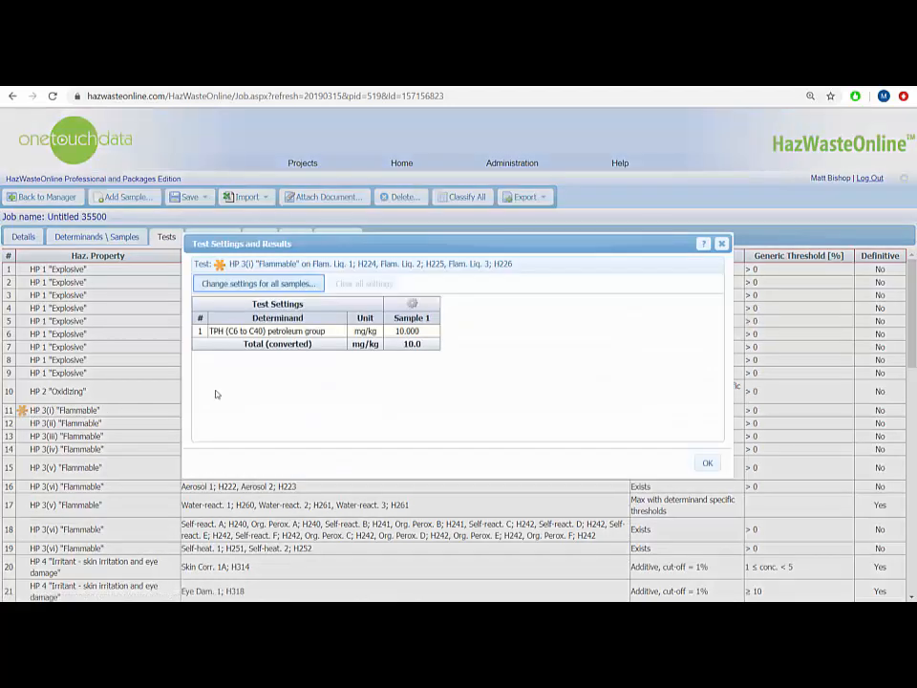
mouse_move(233, 389)
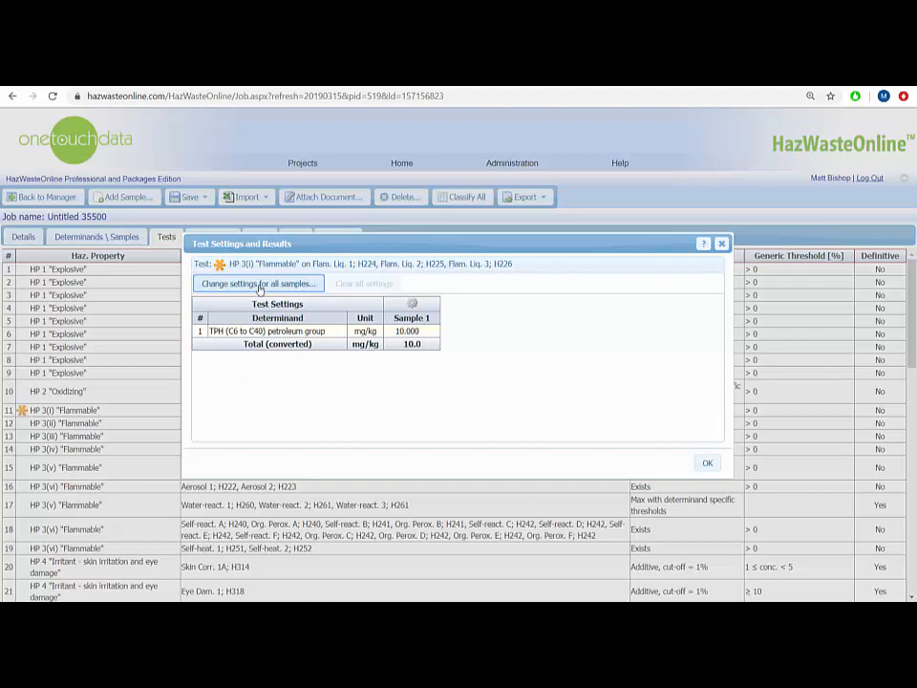
click(258, 282)
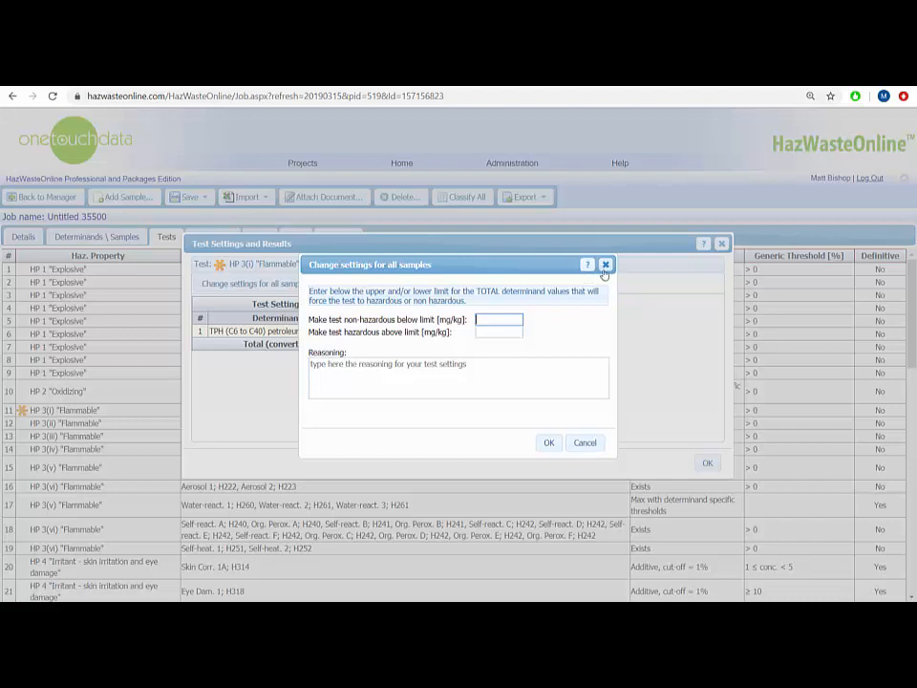
Set the HP 3(i) Flammable test behaviour to 'Make non-hazardous' with reason 'No liquid phase' and confirm.
click(606, 263)
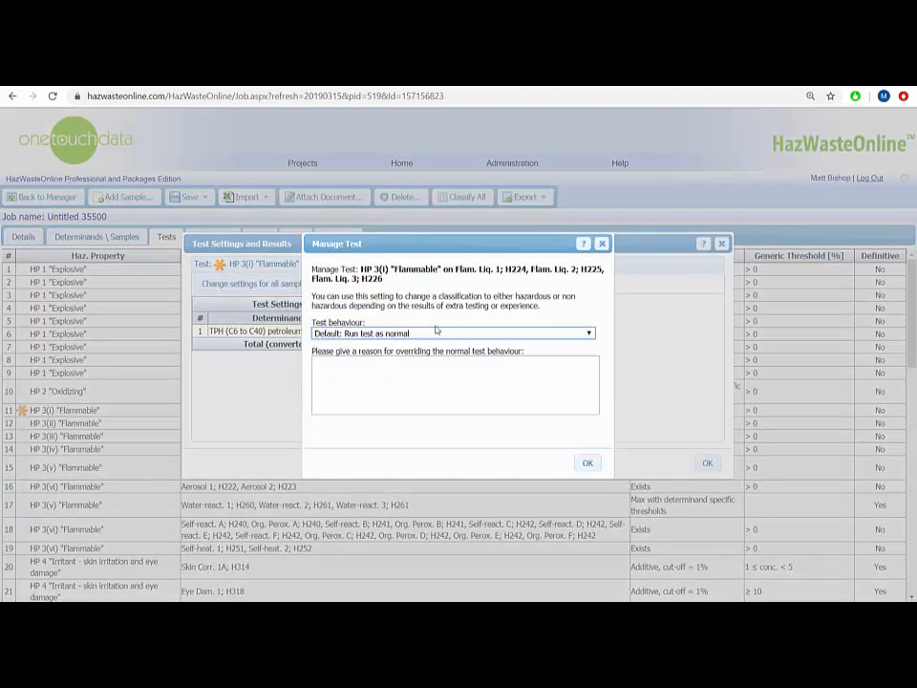
click(451, 332)
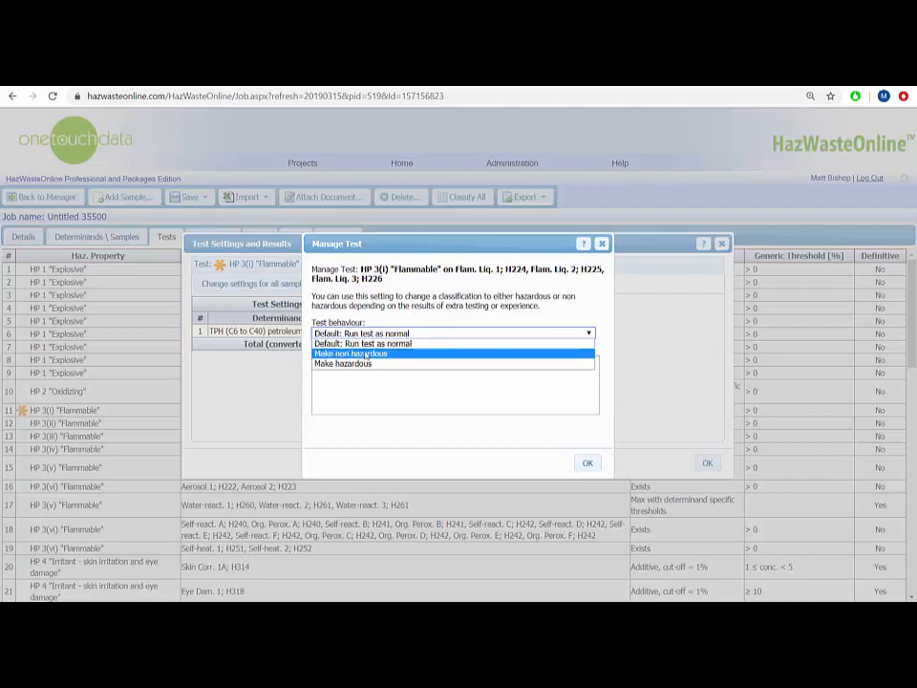
click(351, 353)
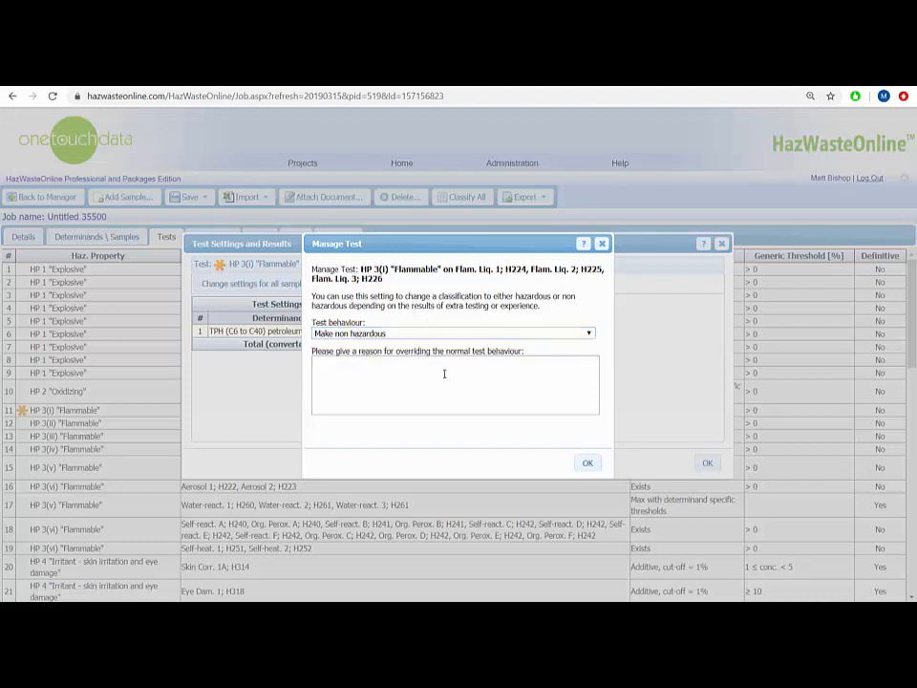
click(455, 384)
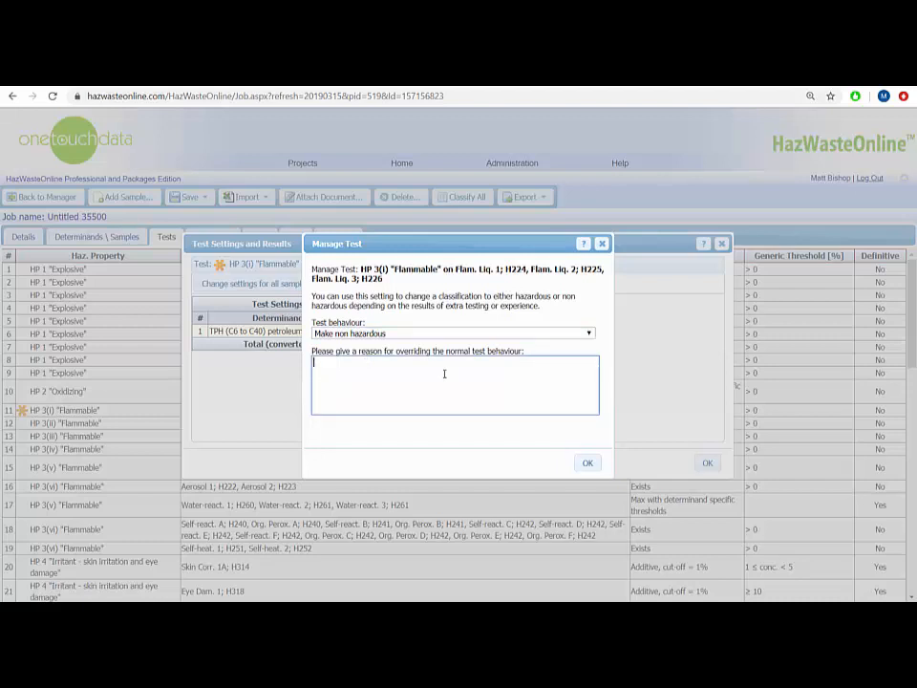
text(No liquid)
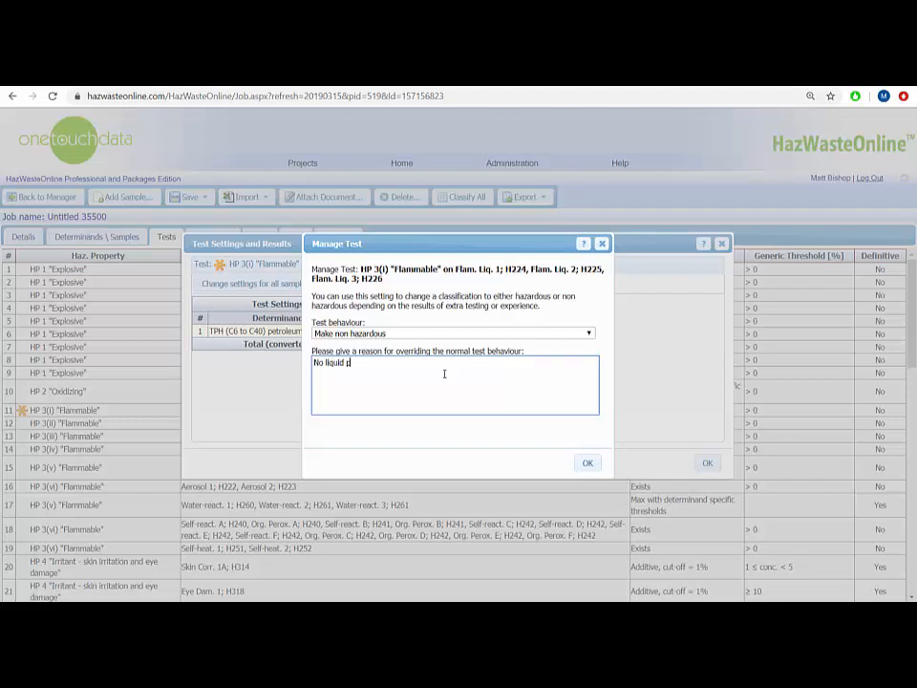
text(phase)
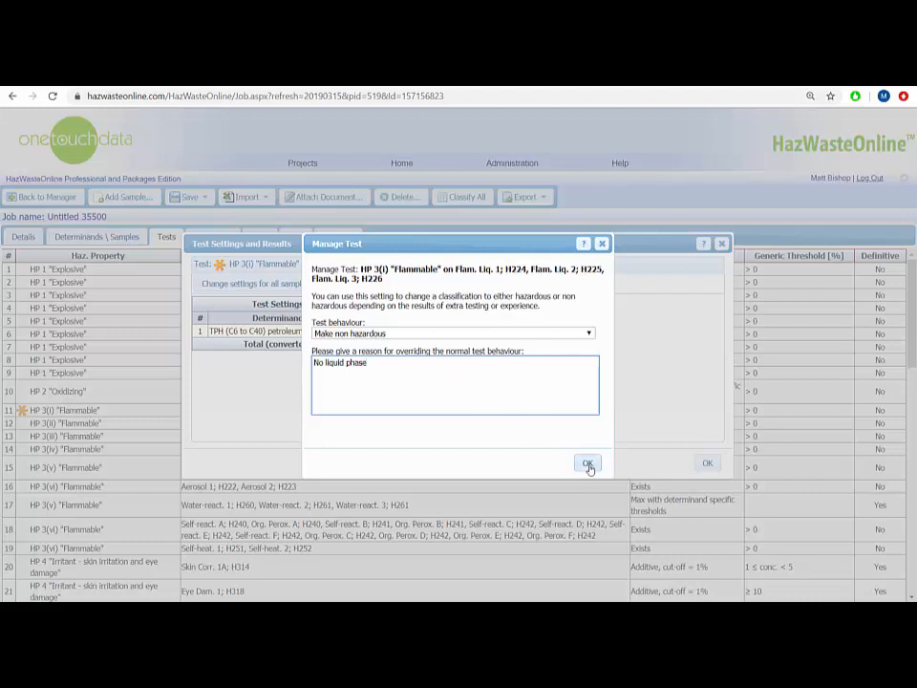
click(588, 464)
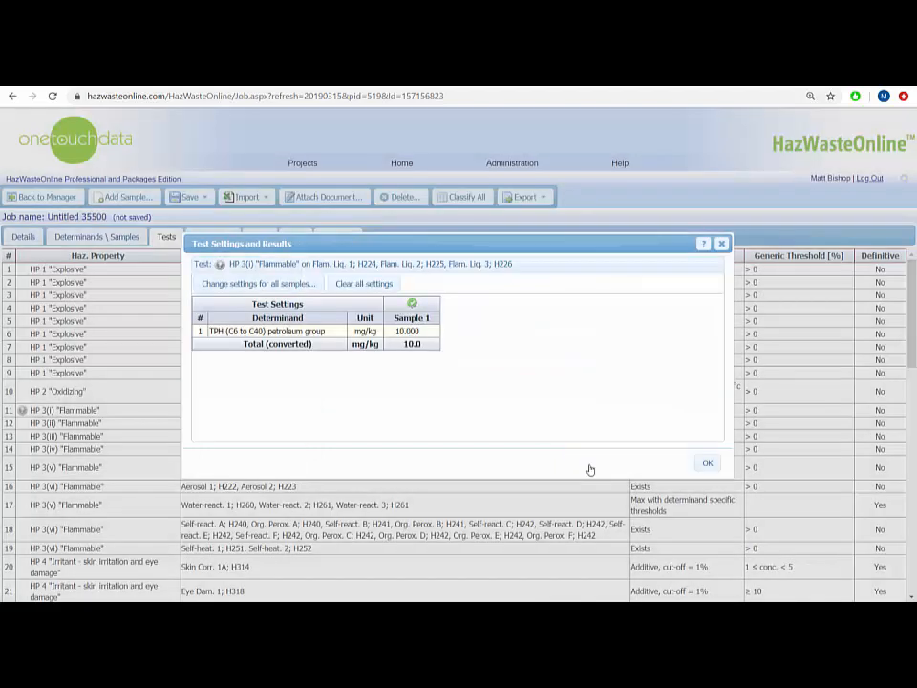
mouse_move(600, 468)
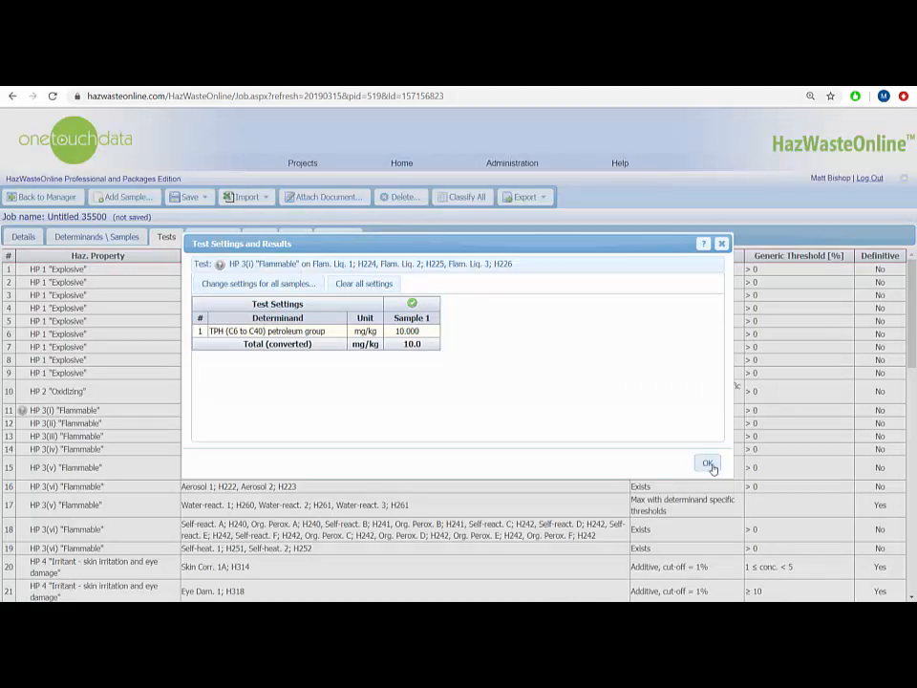
click(707, 464)
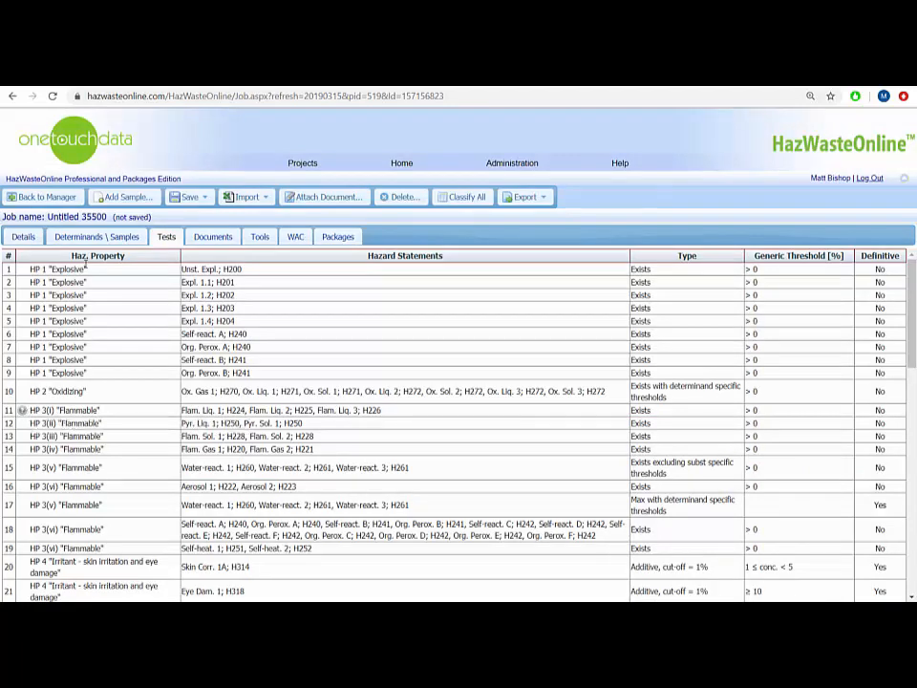
Classify all samples on the Determinands | Samples view and export the classification as a PDF report.
click(95, 237)
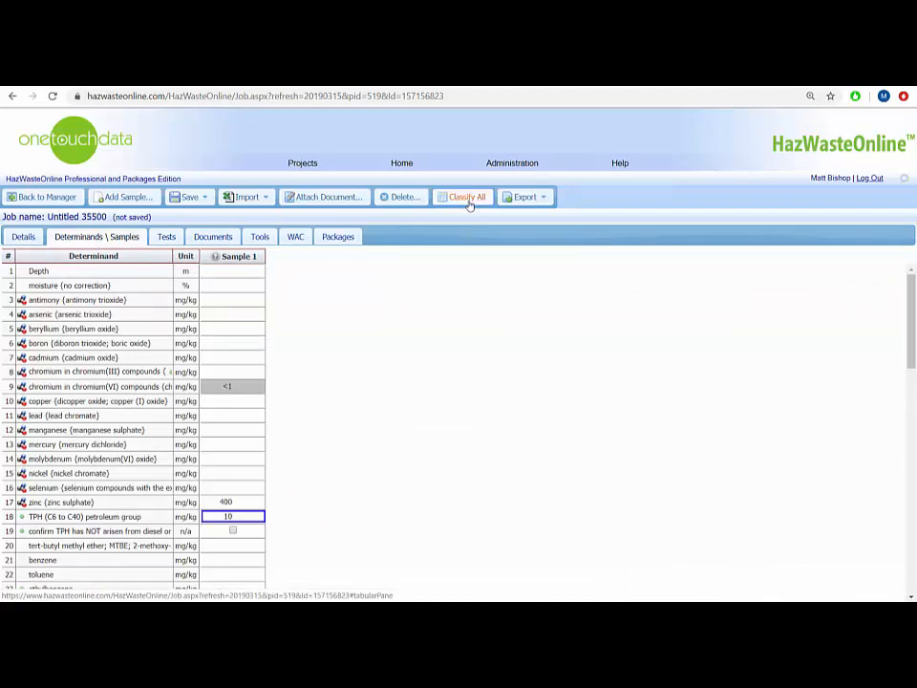
click(466, 196)
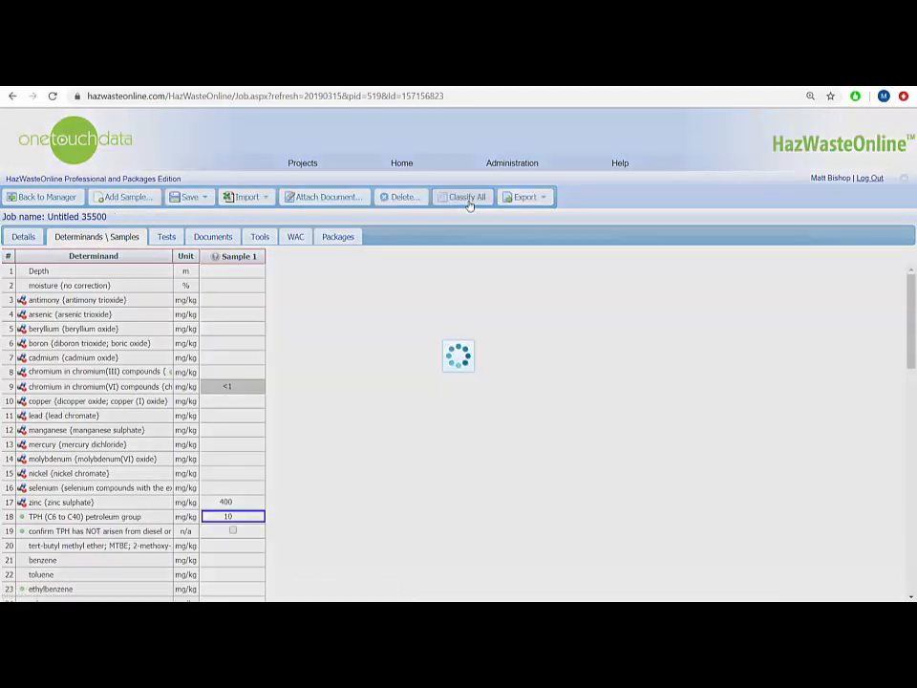
click(466, 194)
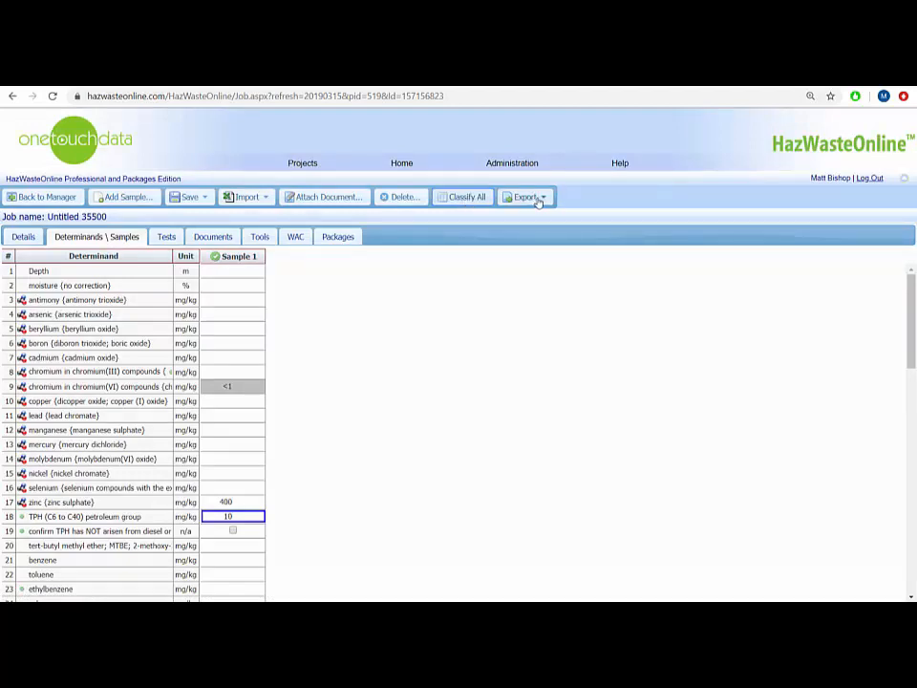
click(523, 196)
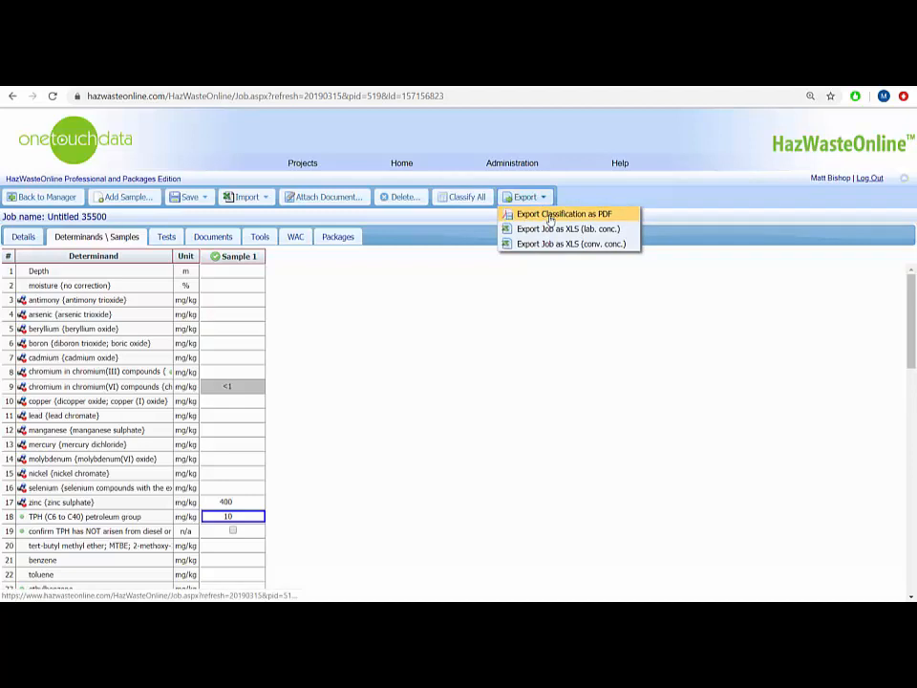
click(564, 214)
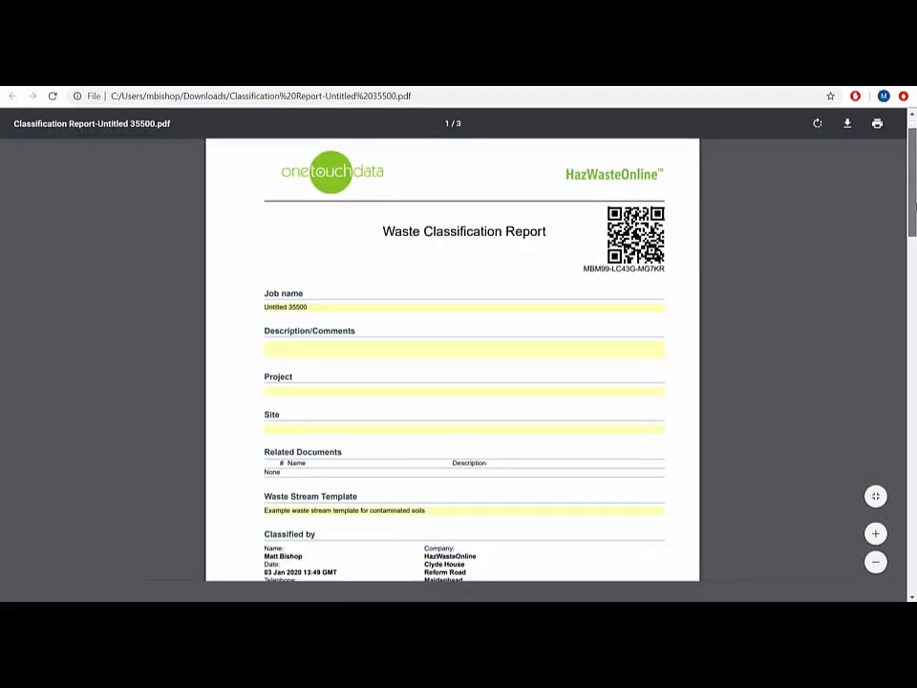
Scroll through the report to the pages showing Sample 1 as Non Hazardous Waste 17 05 04 and the appendices.
scroll(down, 3)
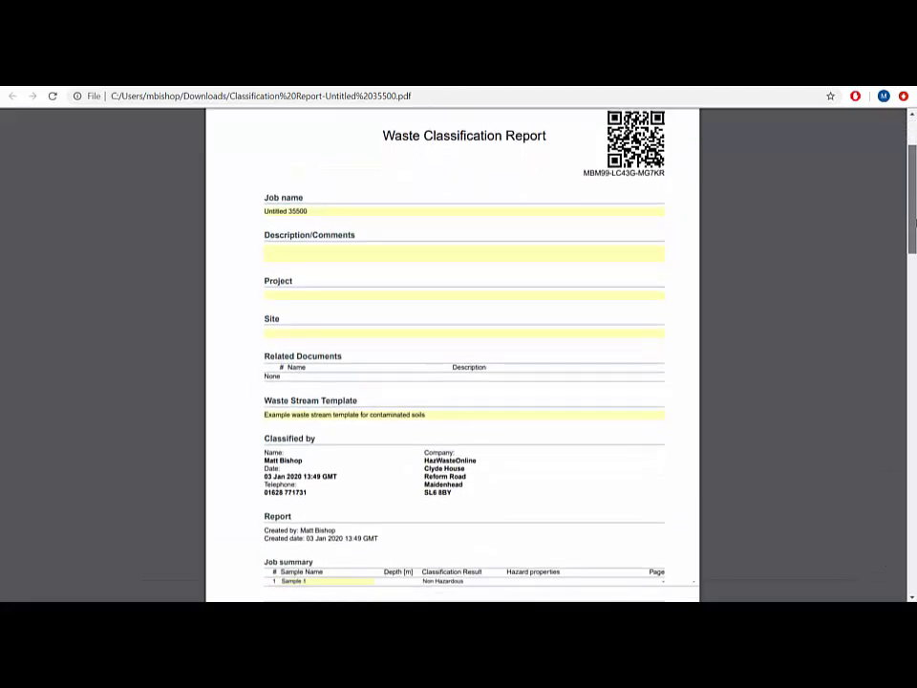
scroll(down, 3)
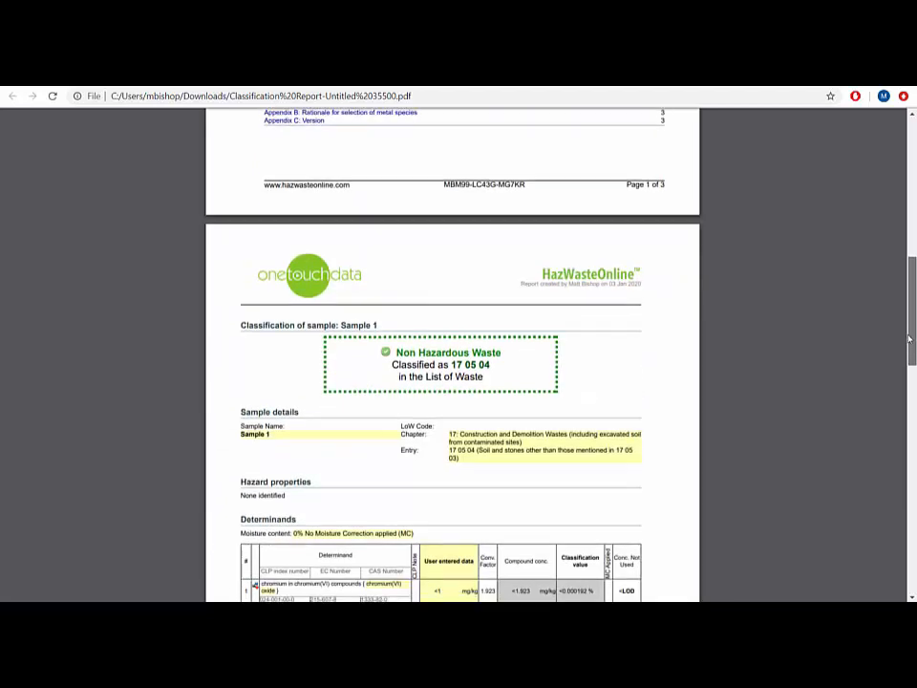
scroll(down, 3)
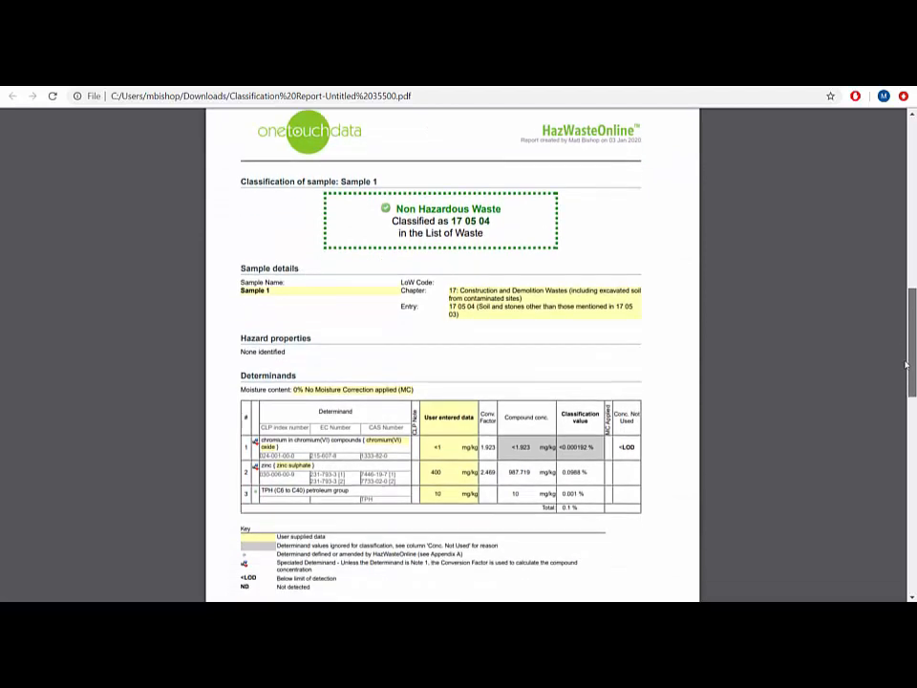
scroll(down, 3)
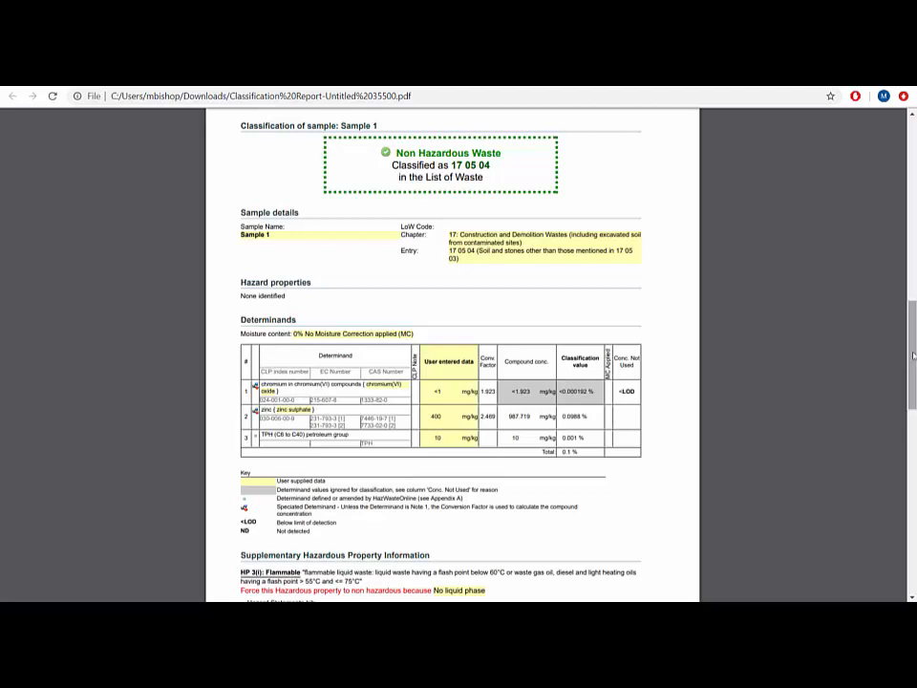
scroll(down, 3)
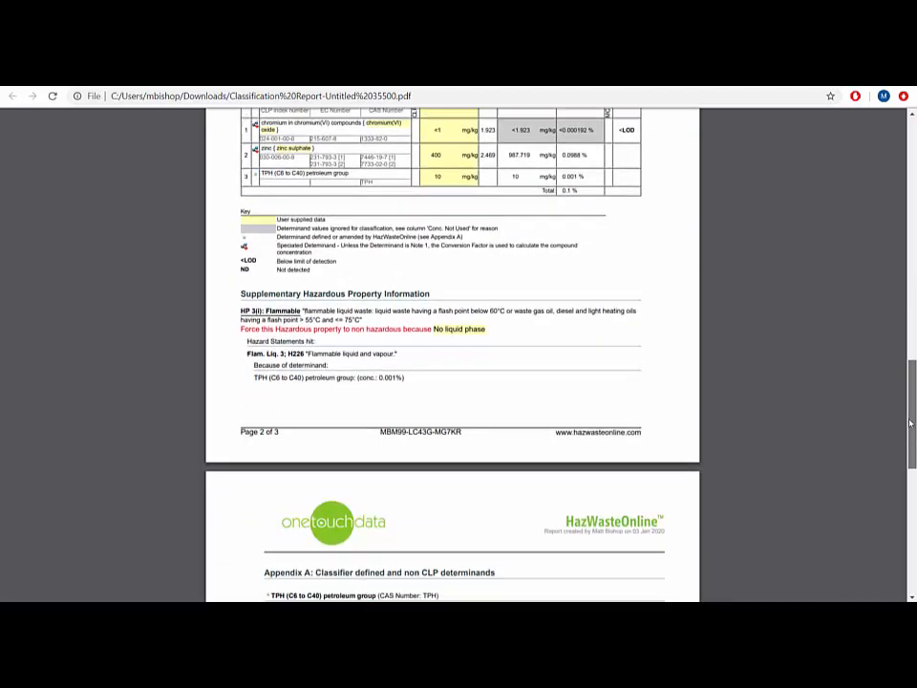
scroll(down, 3)
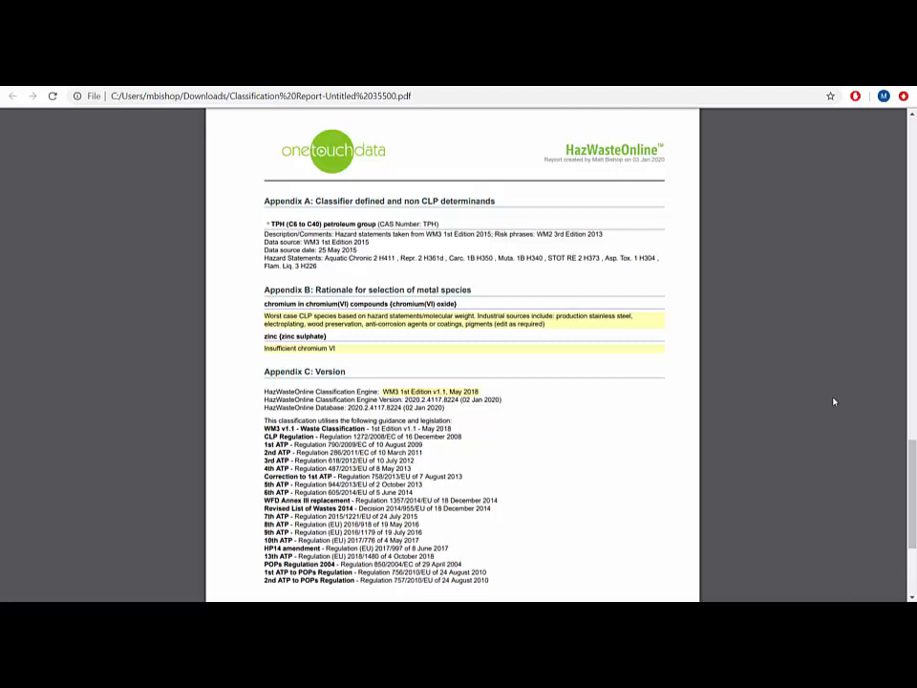
mouse_move(256, 226)
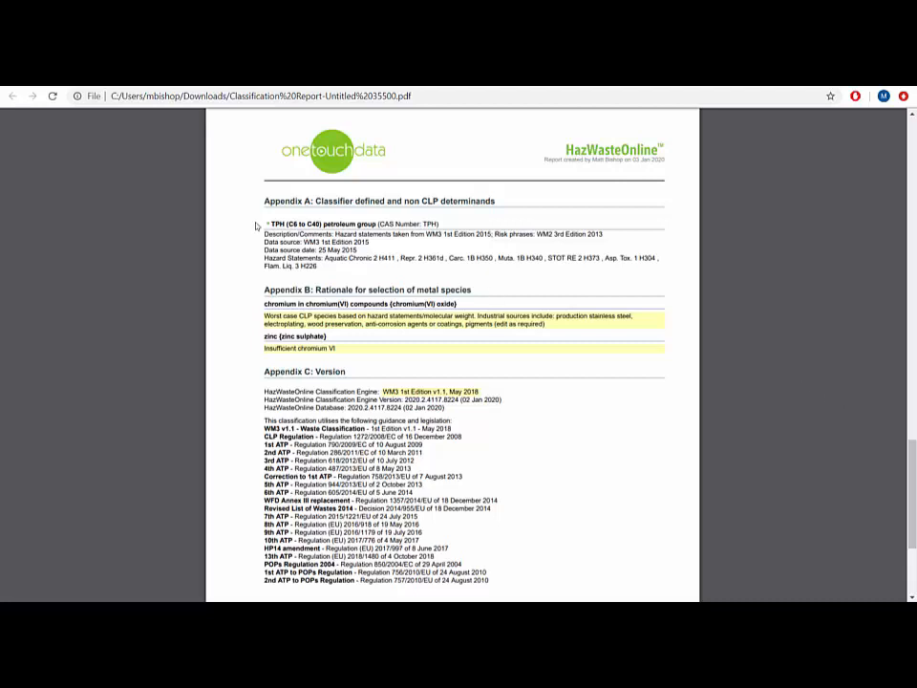